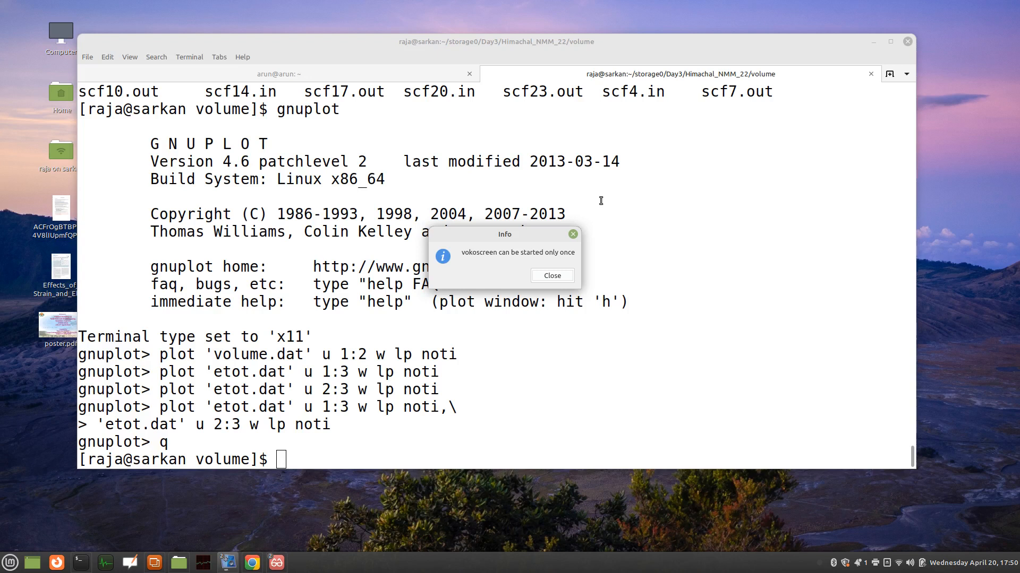
mouse_move(550, 282)
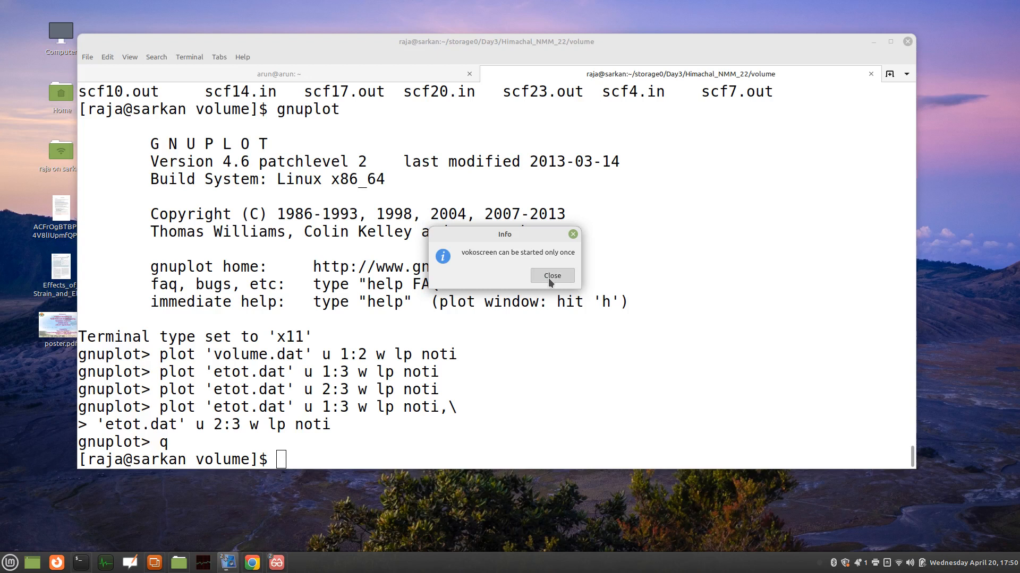
Dismiss the pop-up notice, list volume, then cd up to Himachal_NMM_22 and list it.
click(551, 275)
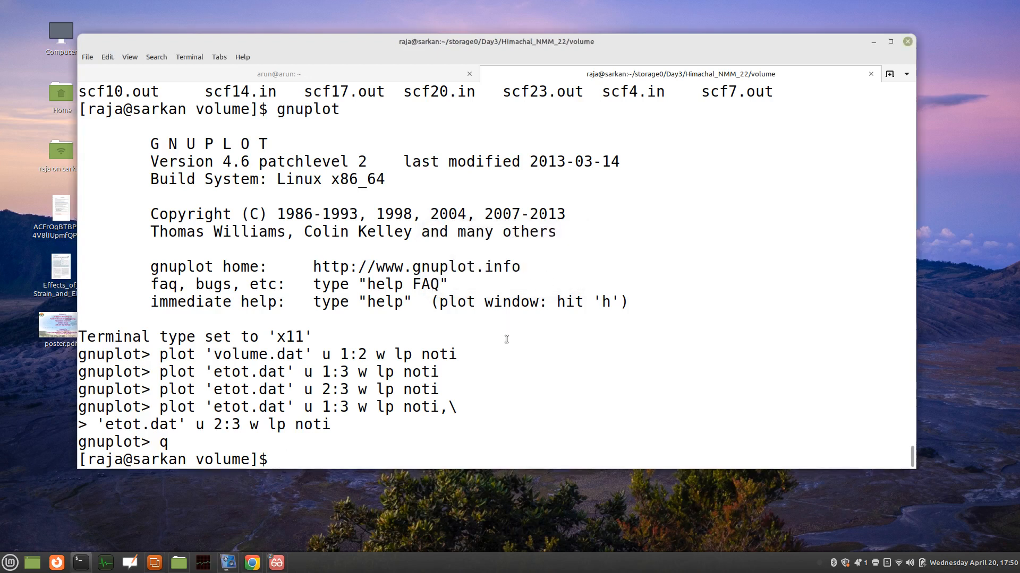
text(ls)
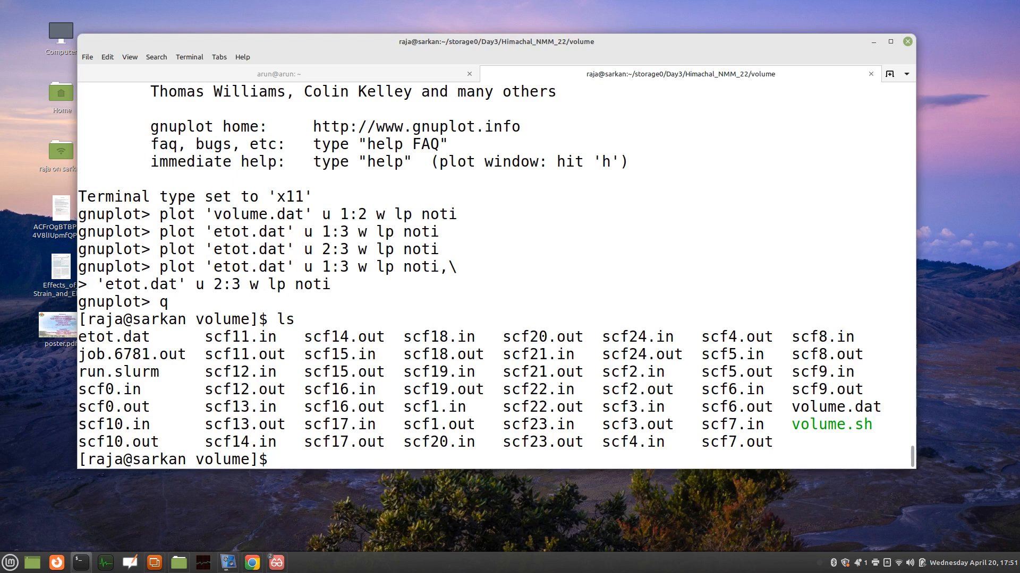
text(cd ..)
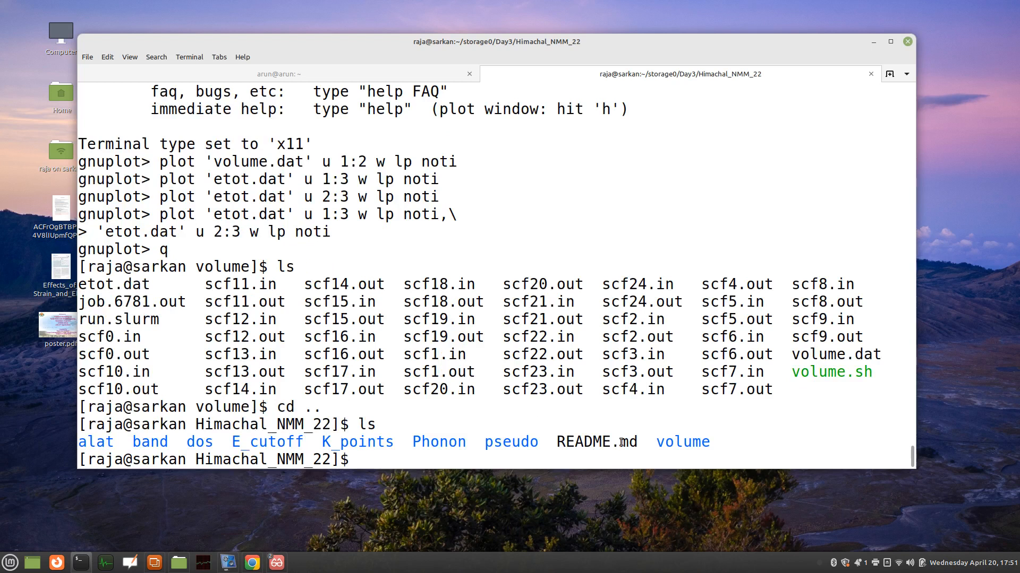
Print the Himachal_NMM_22 path with pwd, then exit the remote session.
double_click(682, 442)
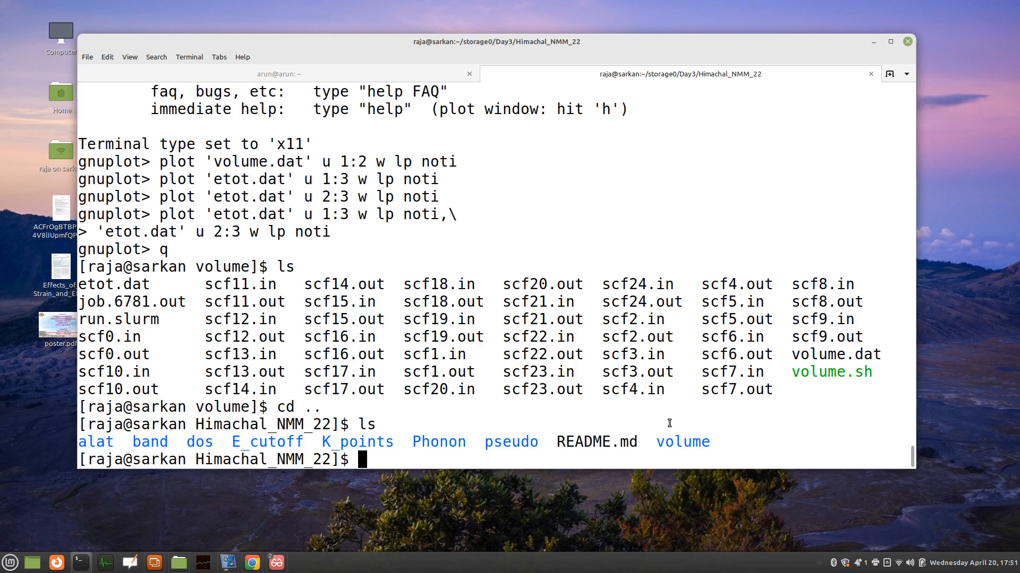
text(pw)
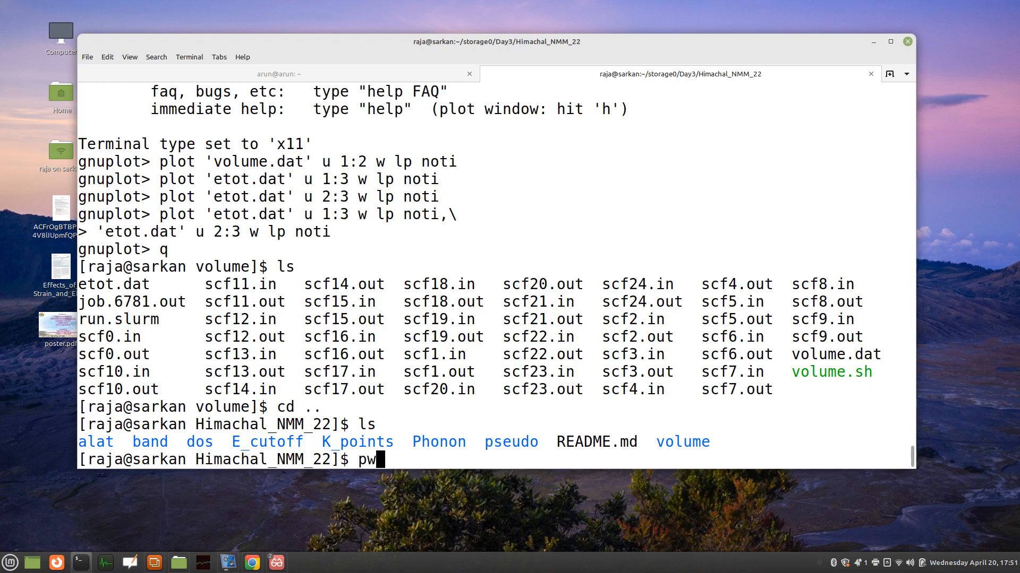
key(Return)
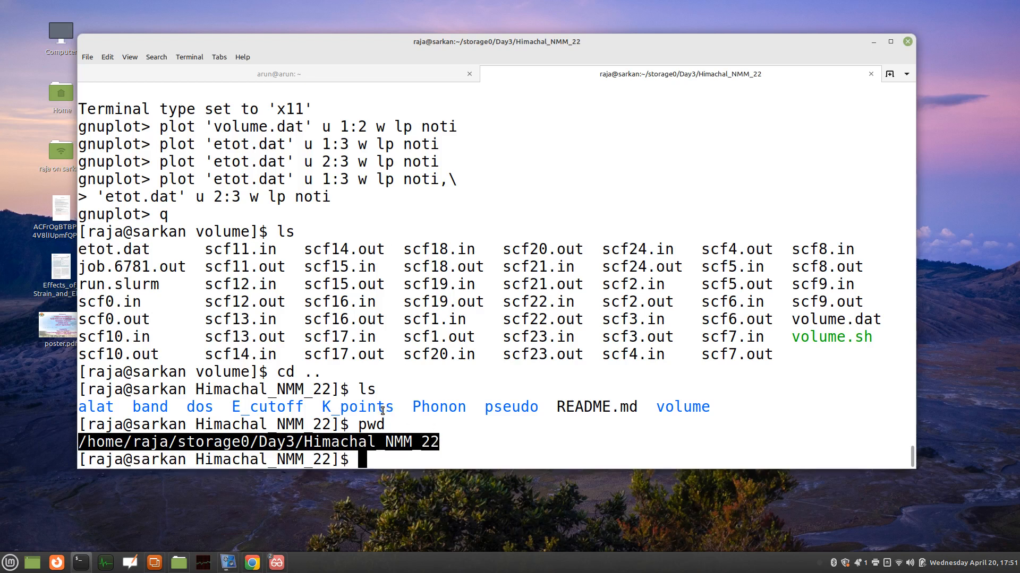
mouse_move(573, 286)
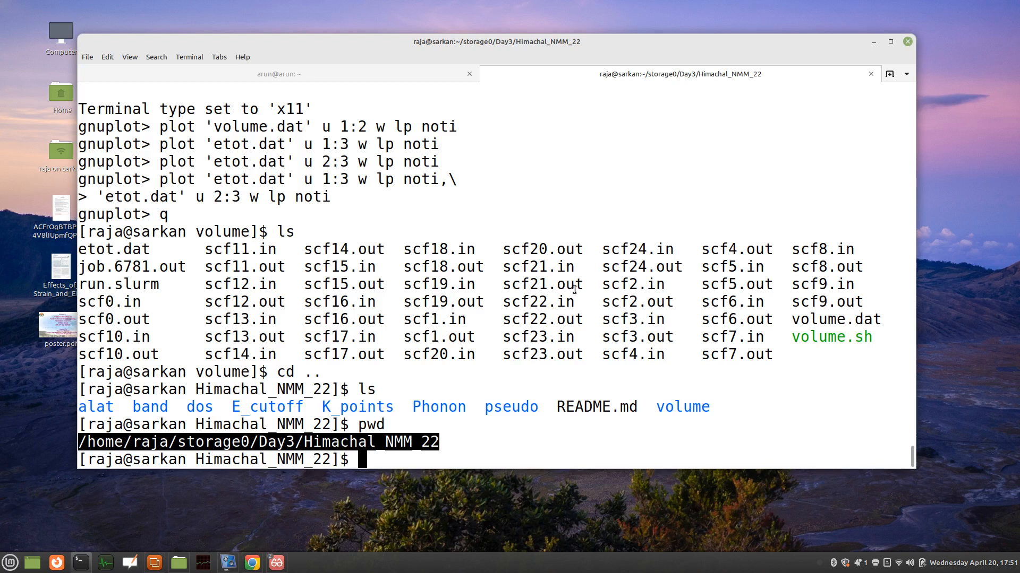
text(exit)
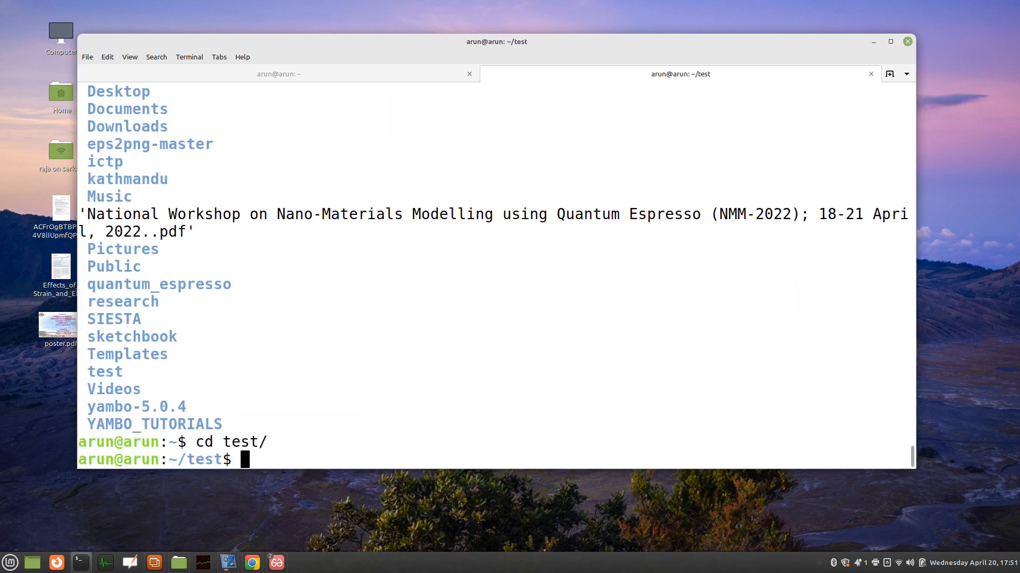
List the local test folder's contents and begin an scp command.
text(ls)
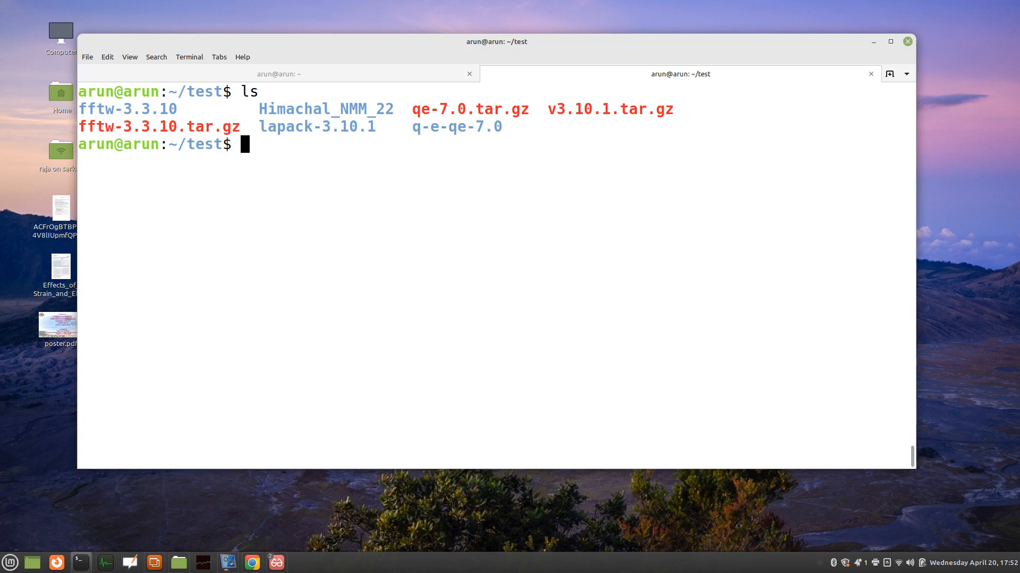
text(scp -)
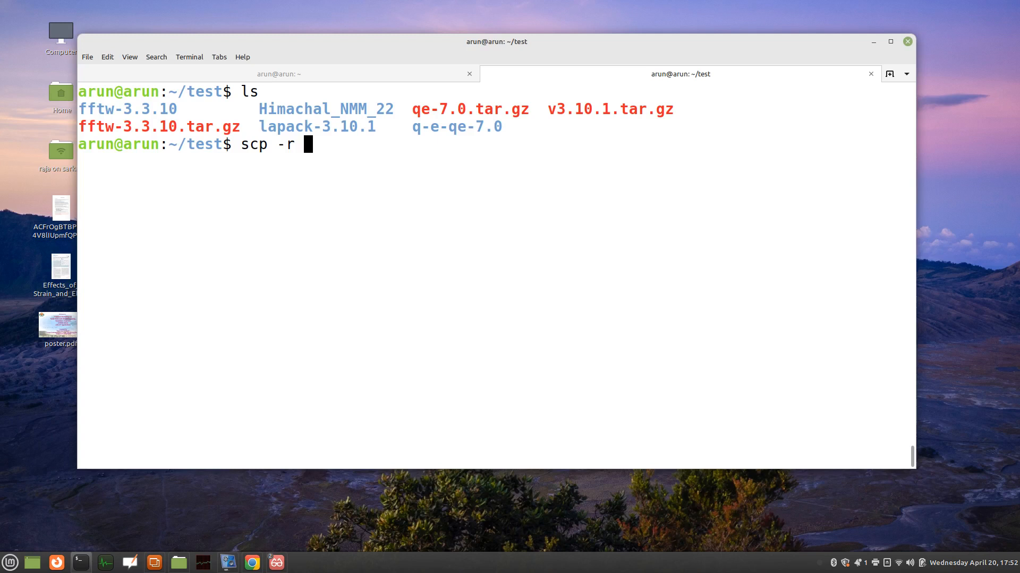
Complete scp -r raja@sarkan:/home/raja/storage0/Day3/Himachal_NMM_22/volume . and reach the password prompt.
text(raja)
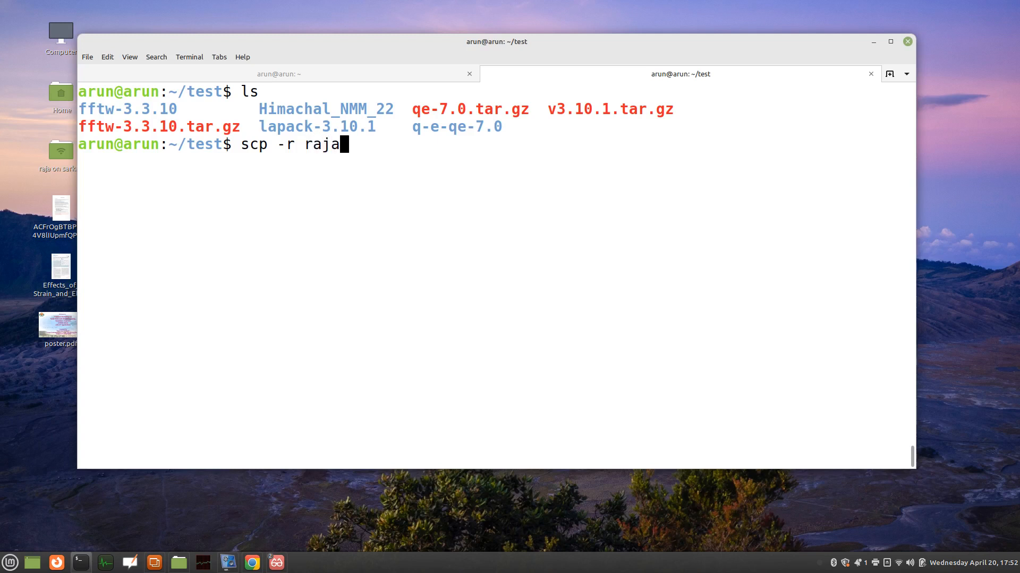
text(@)
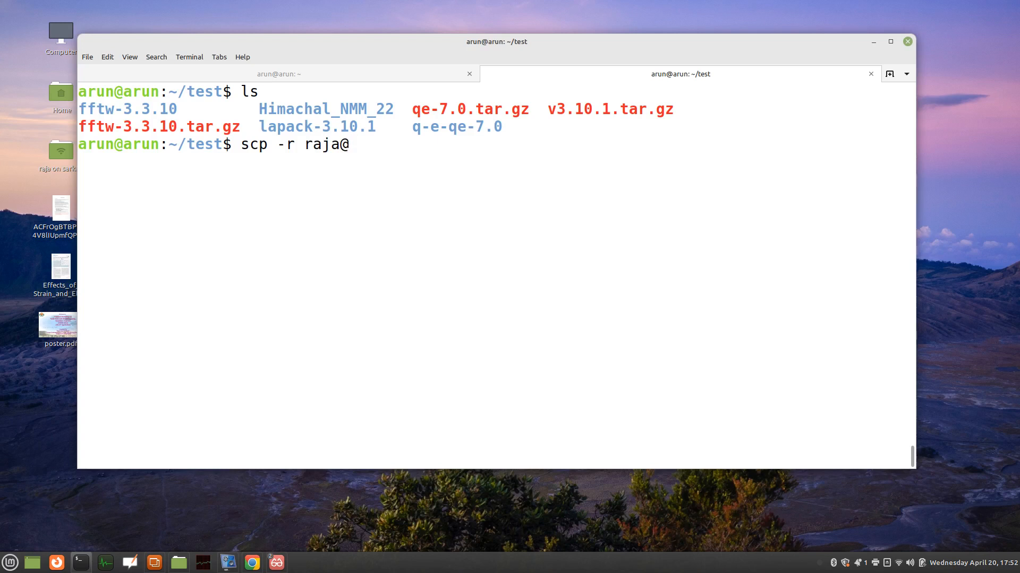
text(sark)
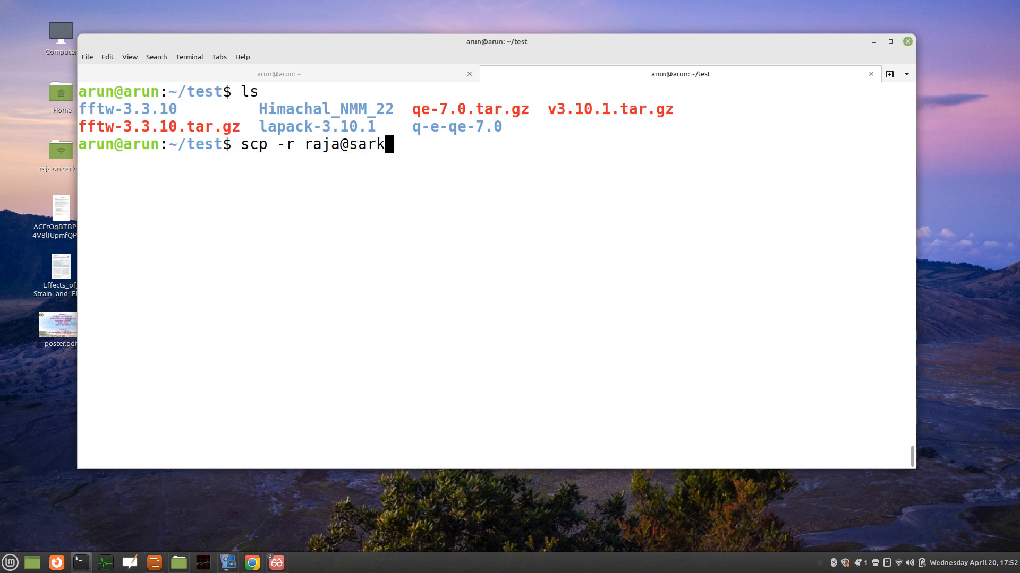
text(an:)
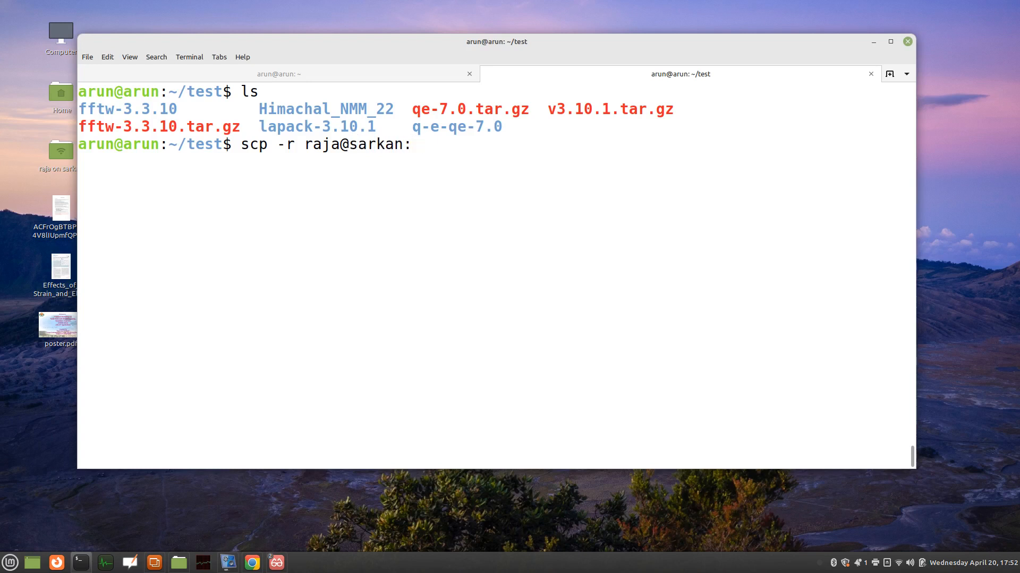
mouse_move(353, 148)
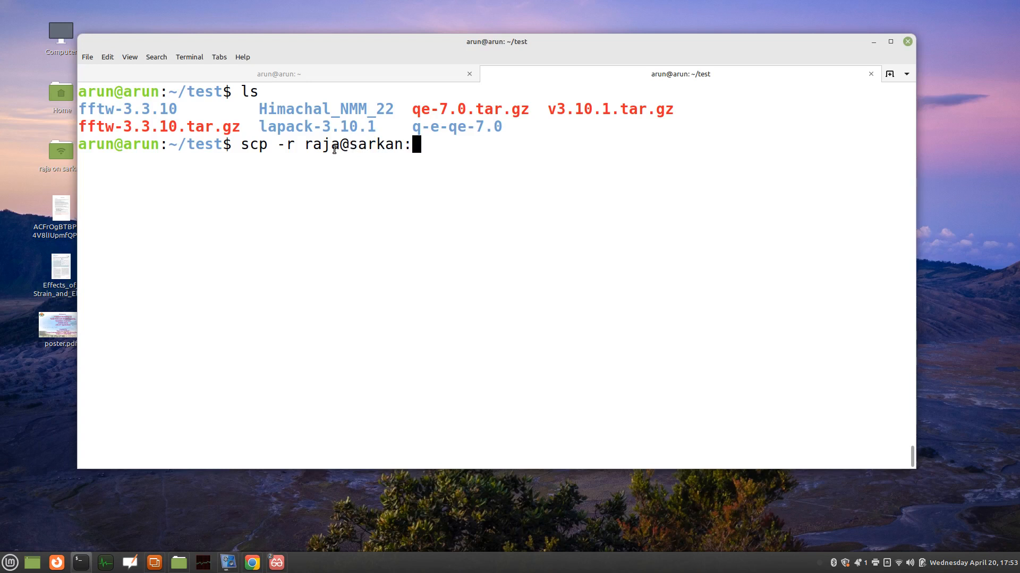
text(/home/raja/storage0/Day3/Himachal_NMM_22)
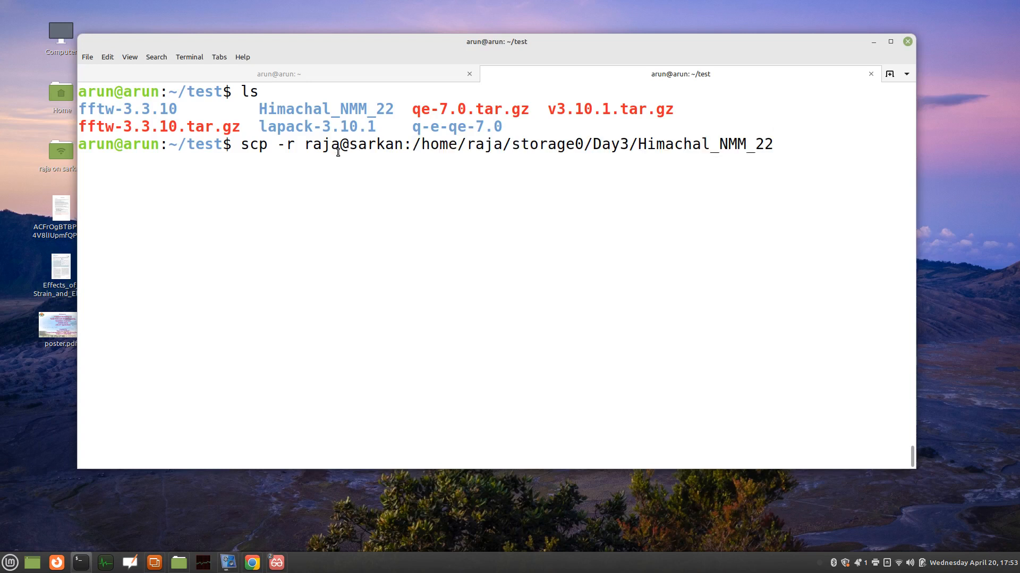
text(/)
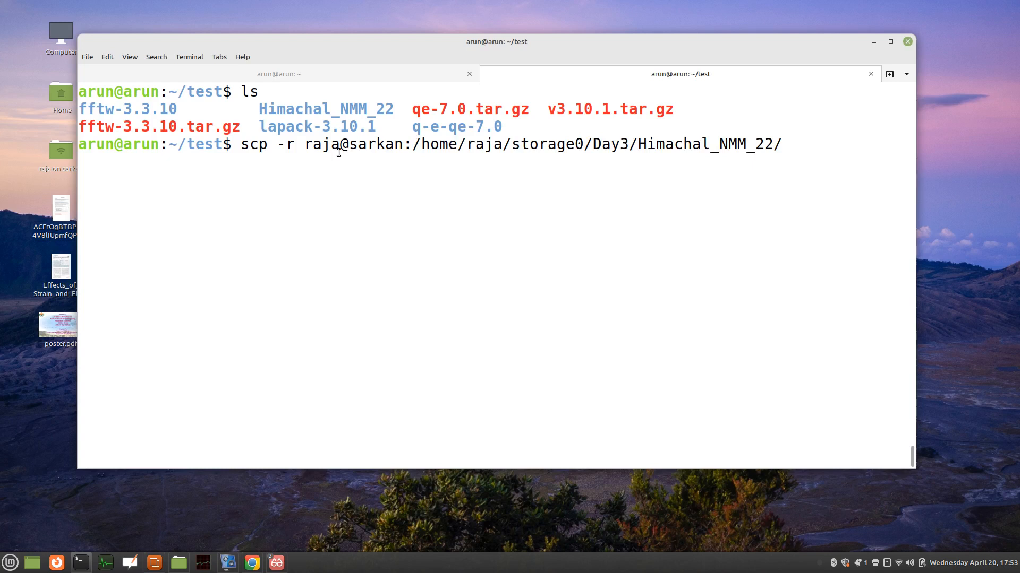
text(volume)
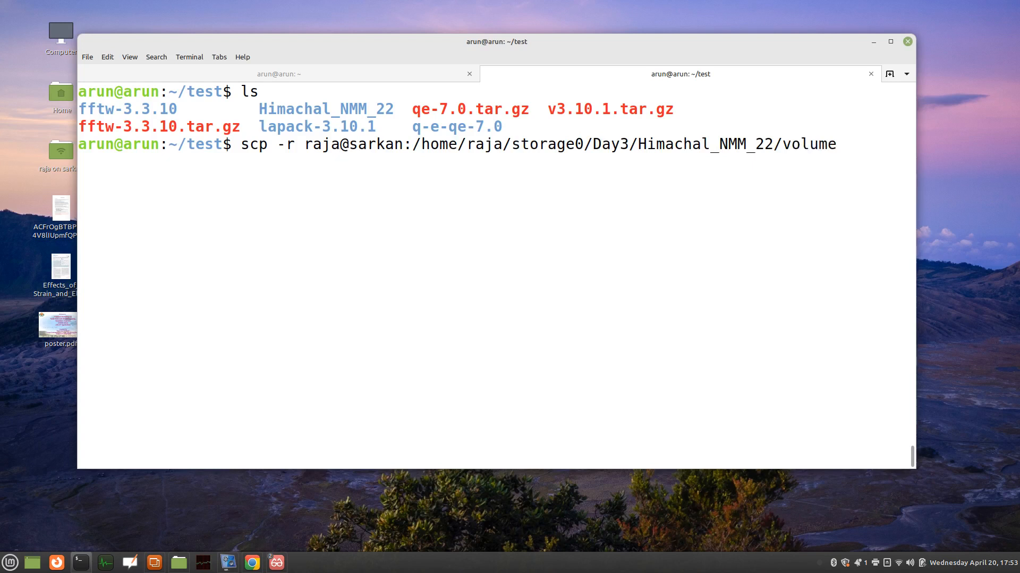
text(.)
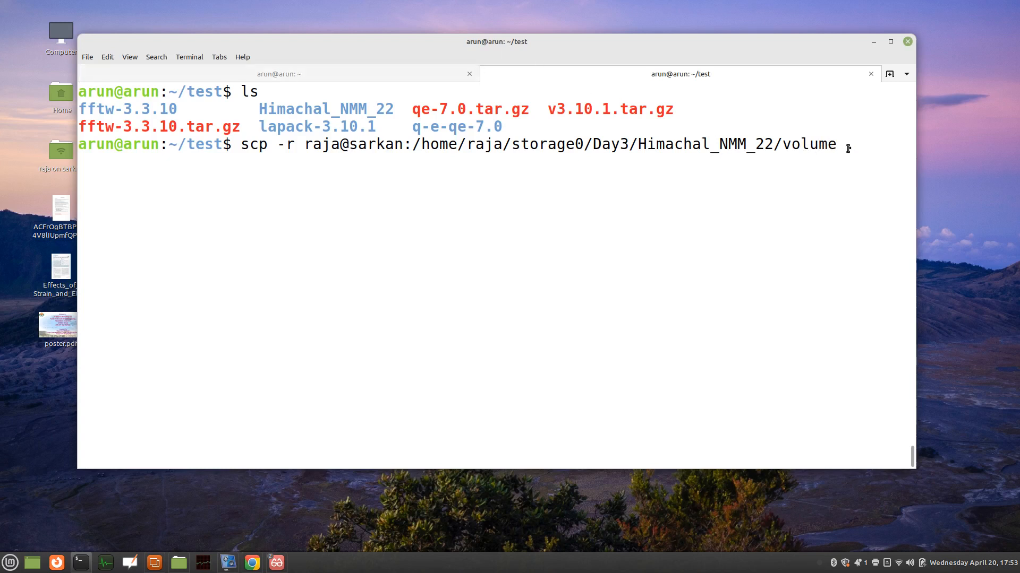
text(.)
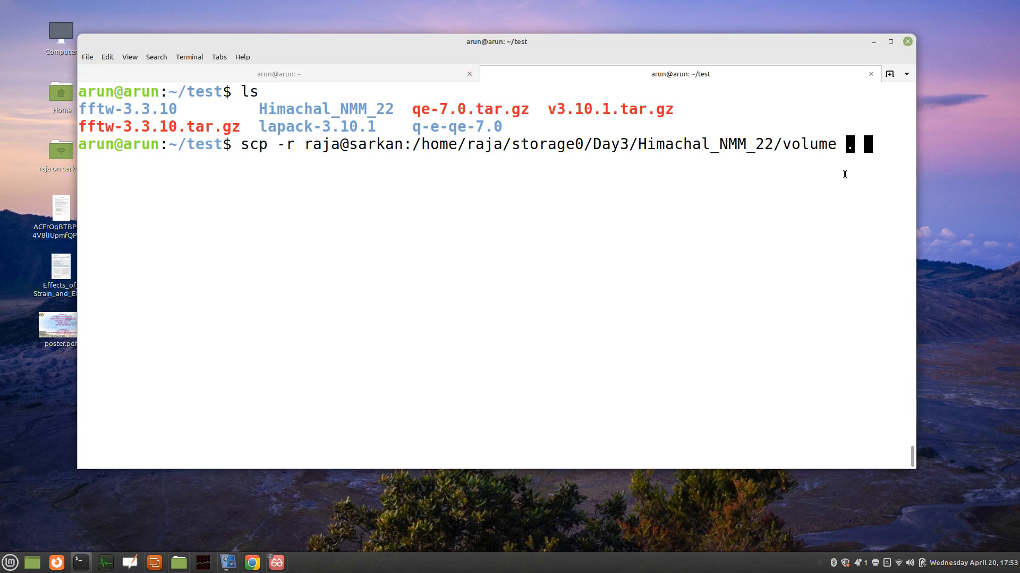
mouse_move(582, 135)
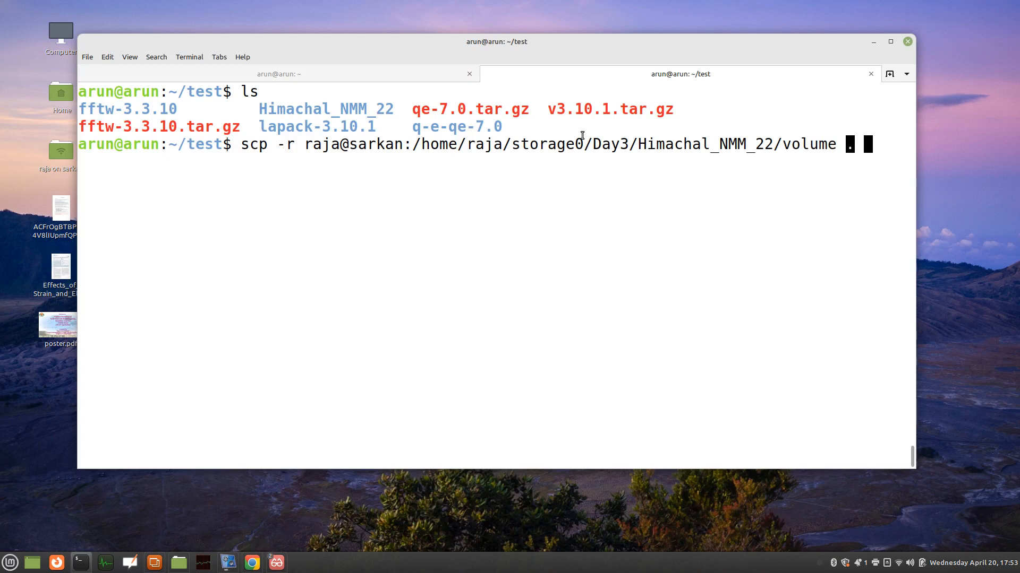
double_click(252, 145)
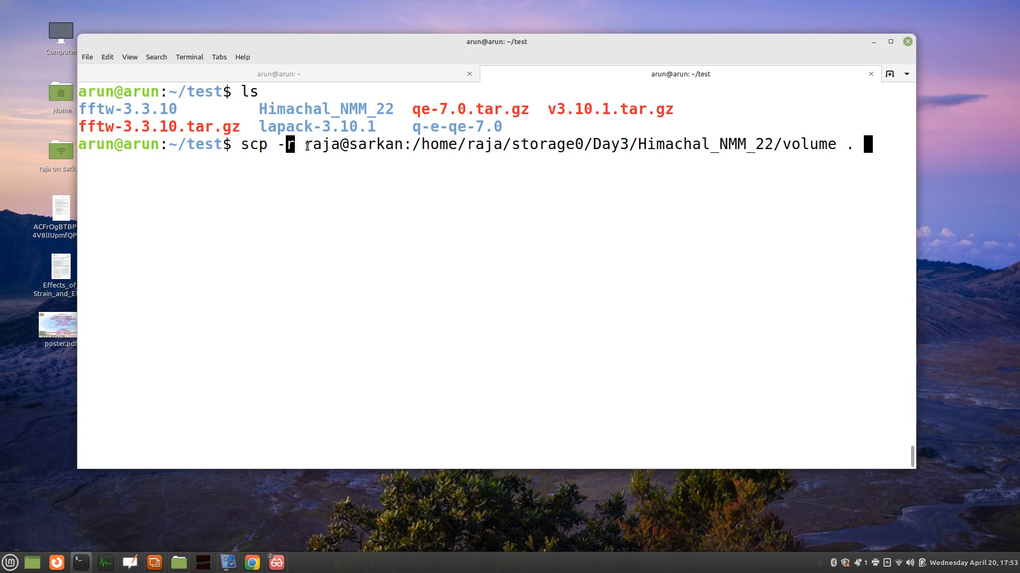
double_click(348, 144)
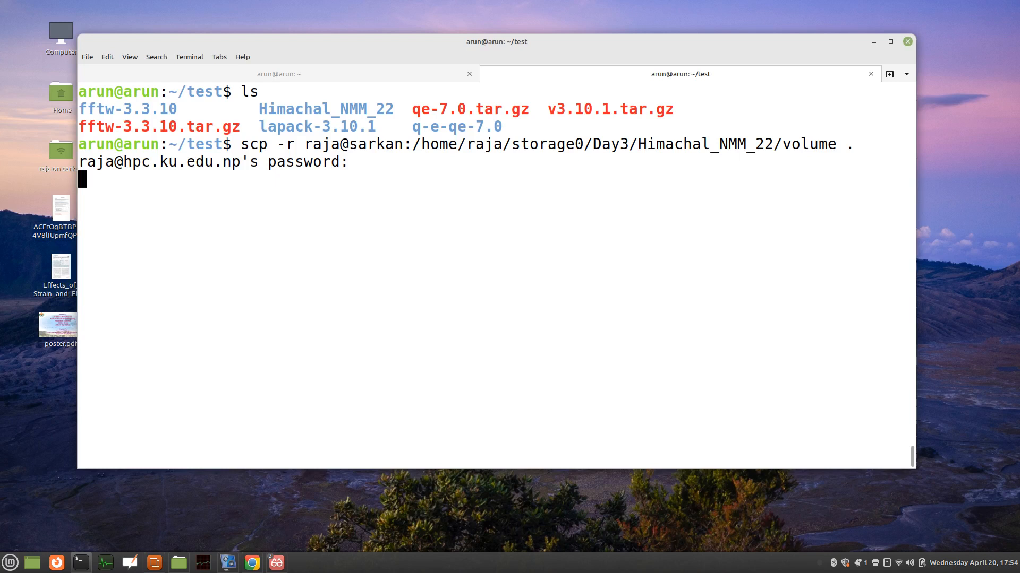
Submit the password, let scp transfer every file, and list ~/test showing volume.
key(Return)
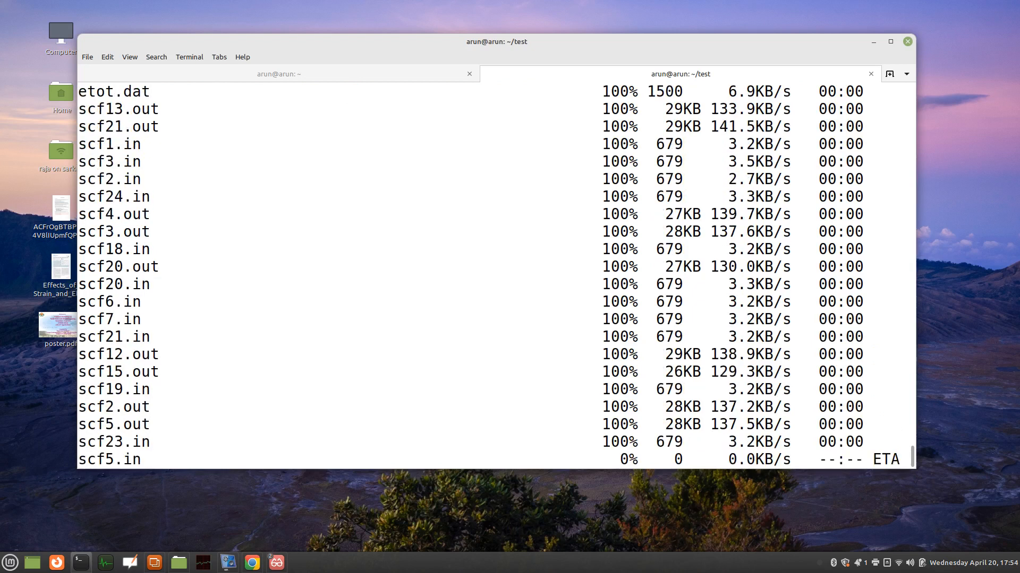
scroll(down, 3)
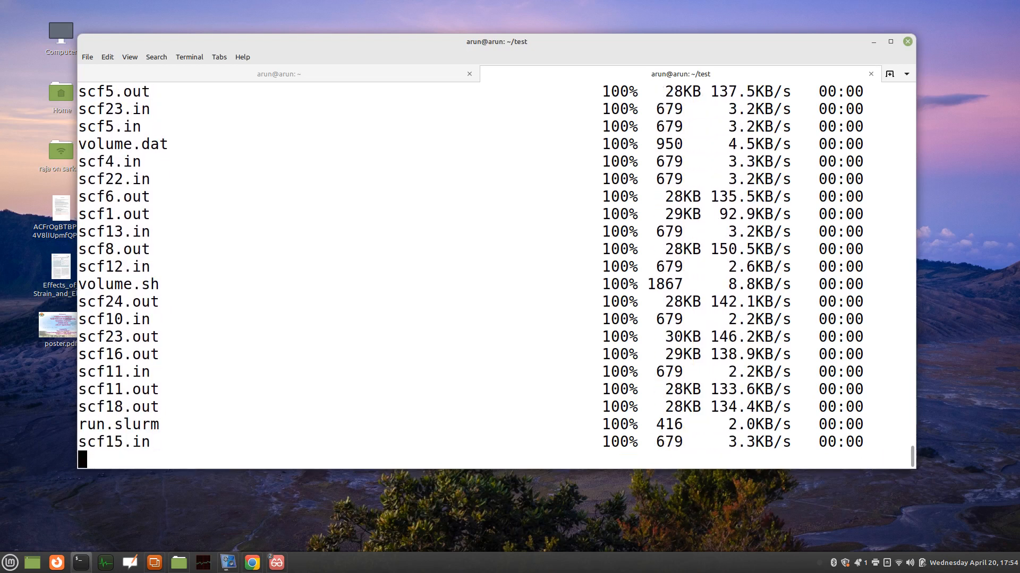
scroll(down, 3)
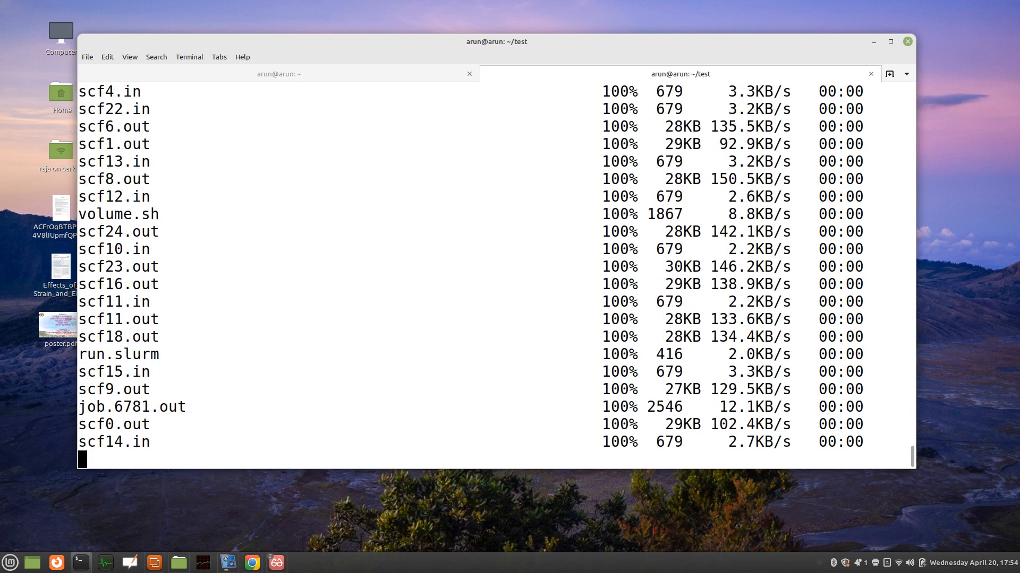
scroll(down, 3)
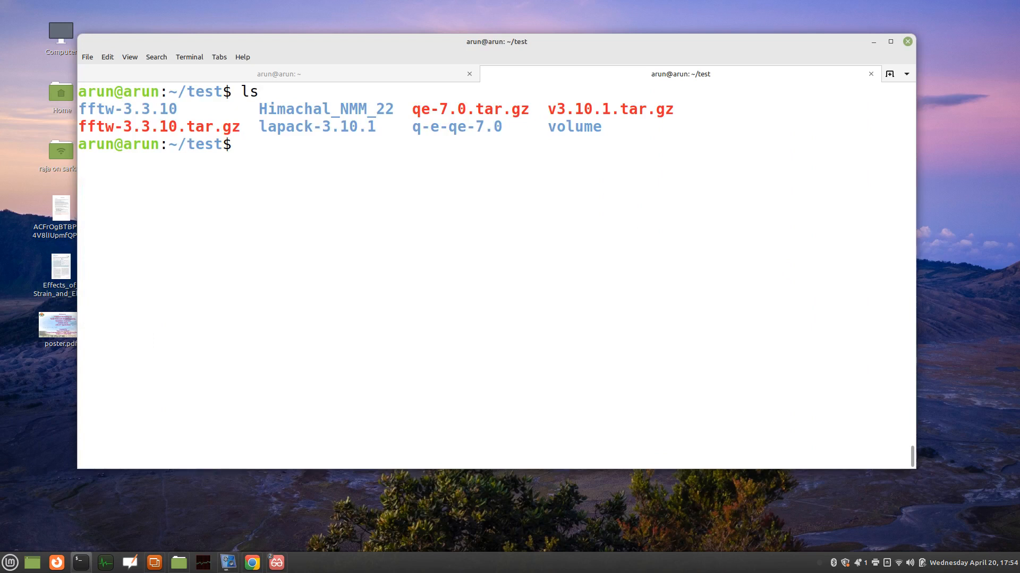
Switch to the home-folder terminal session (arun@arun: ~).
double_click(573, 127)
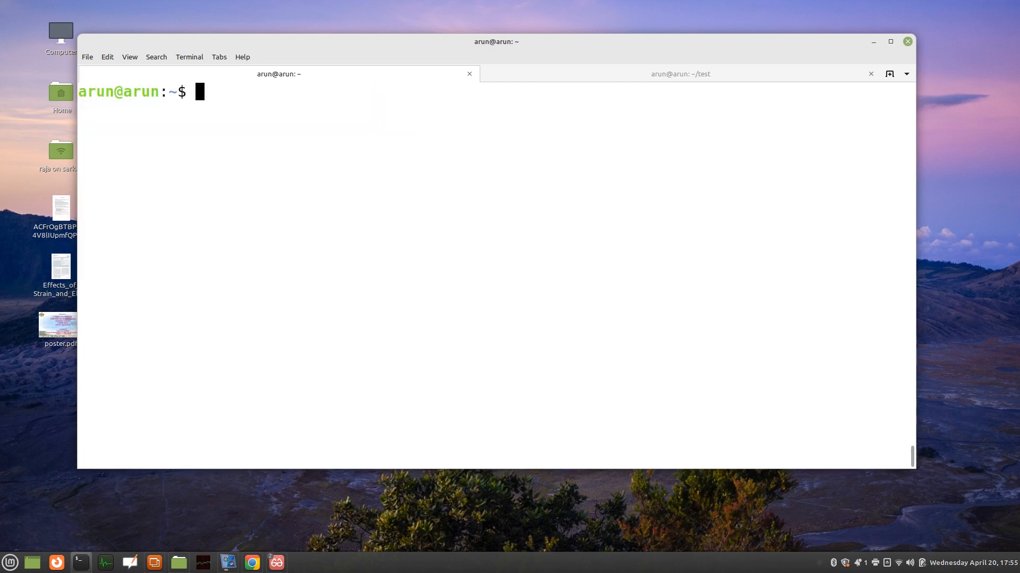
List the home folder, then log in to sarkan with ssh.
text(ls)
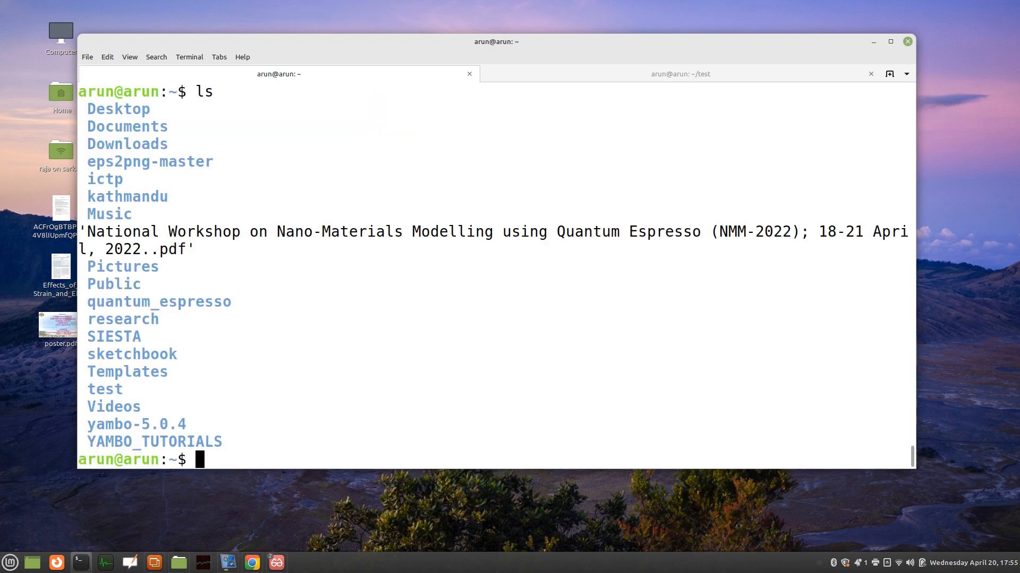
text(ssh)
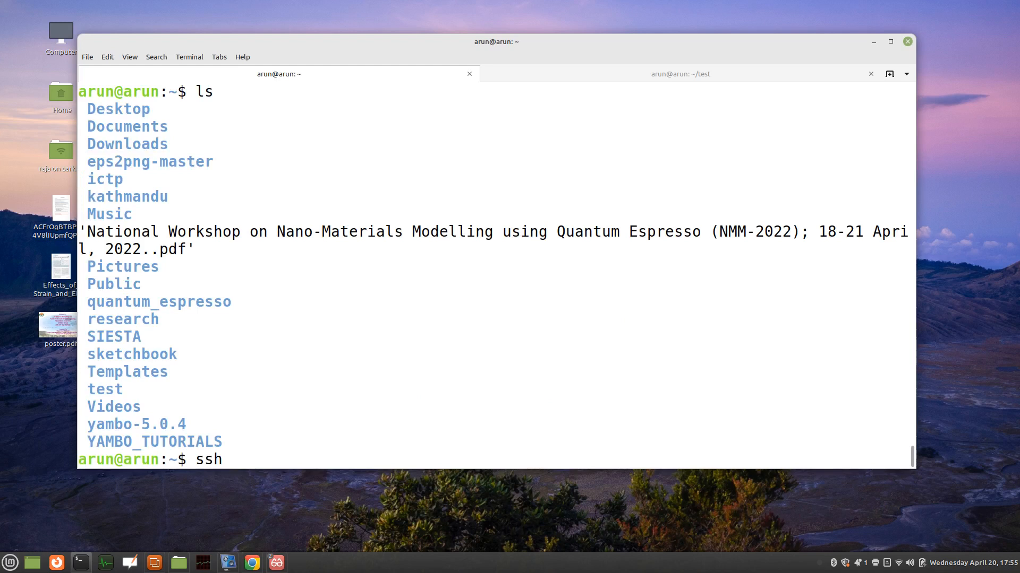
text(sarkan)
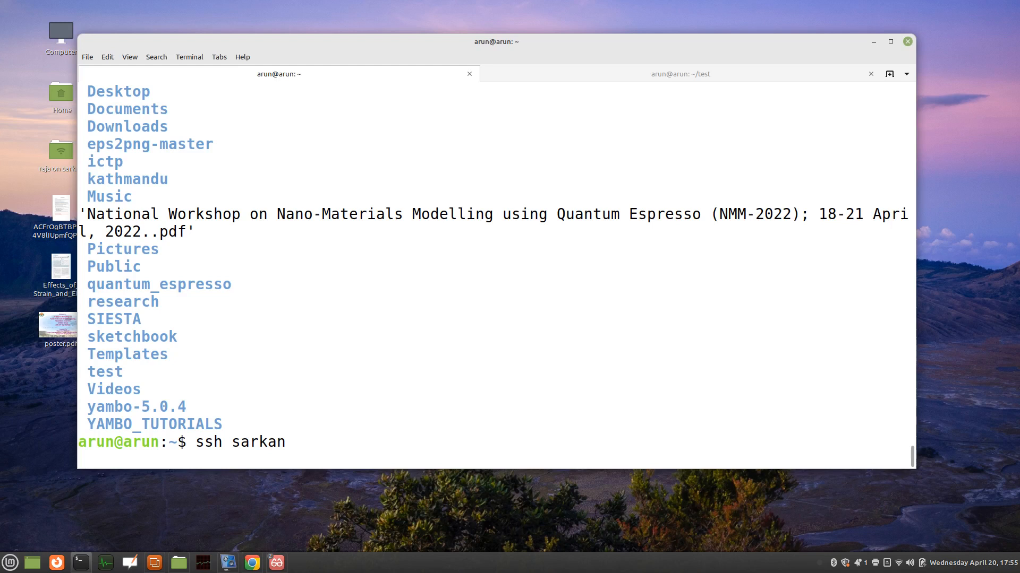
key(Return)
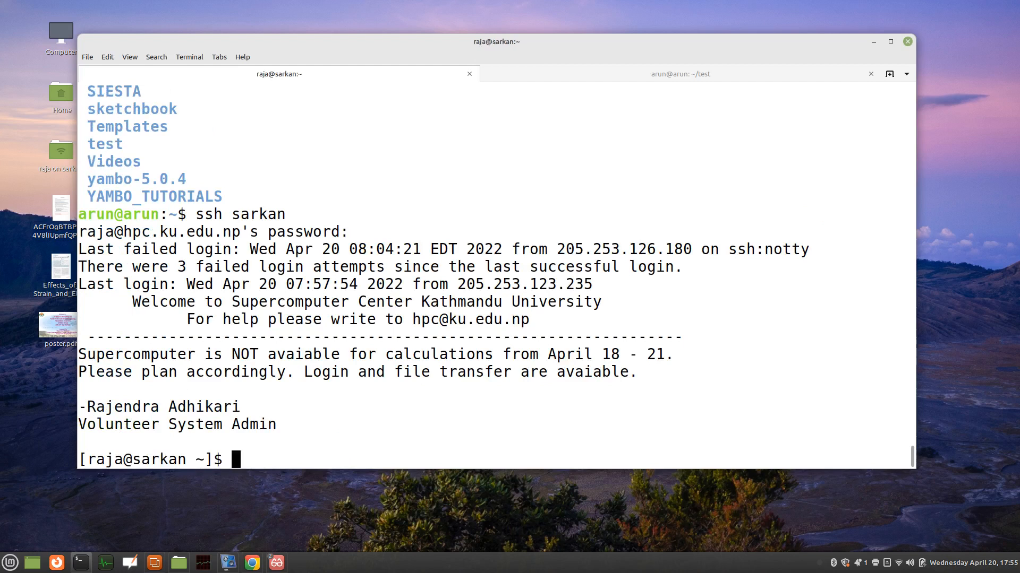
List the remote home, cd into storage0 fixing a typo, and list its project folders.
text(ls)
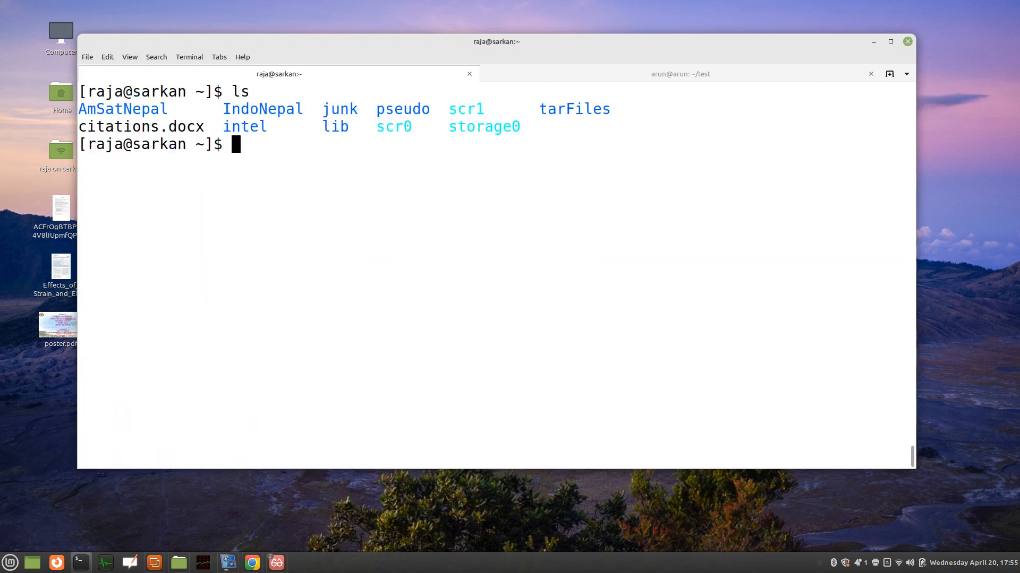
text(cd s)
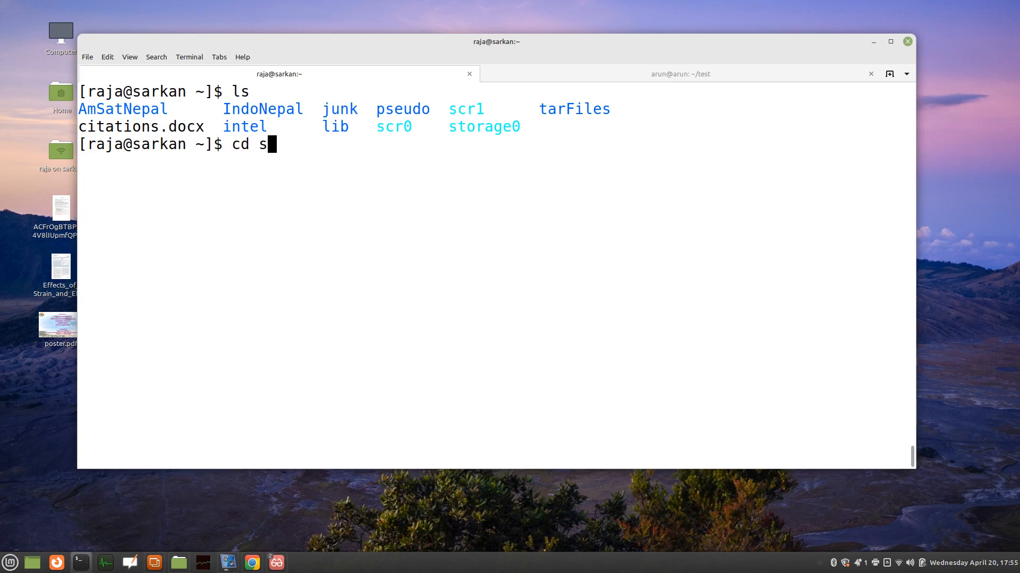
text(ct)
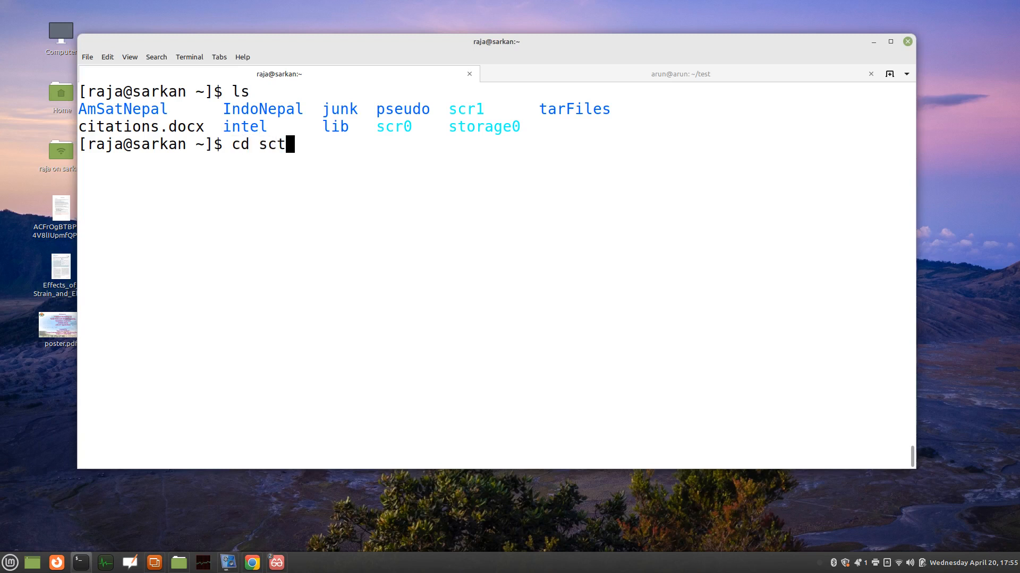
key(BackSpace)
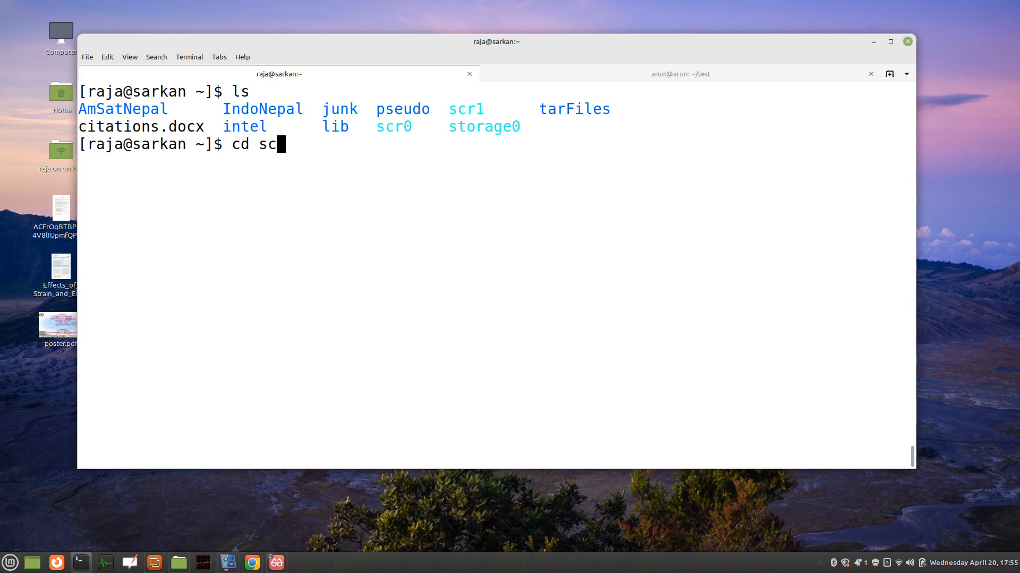
key(BackSpace)
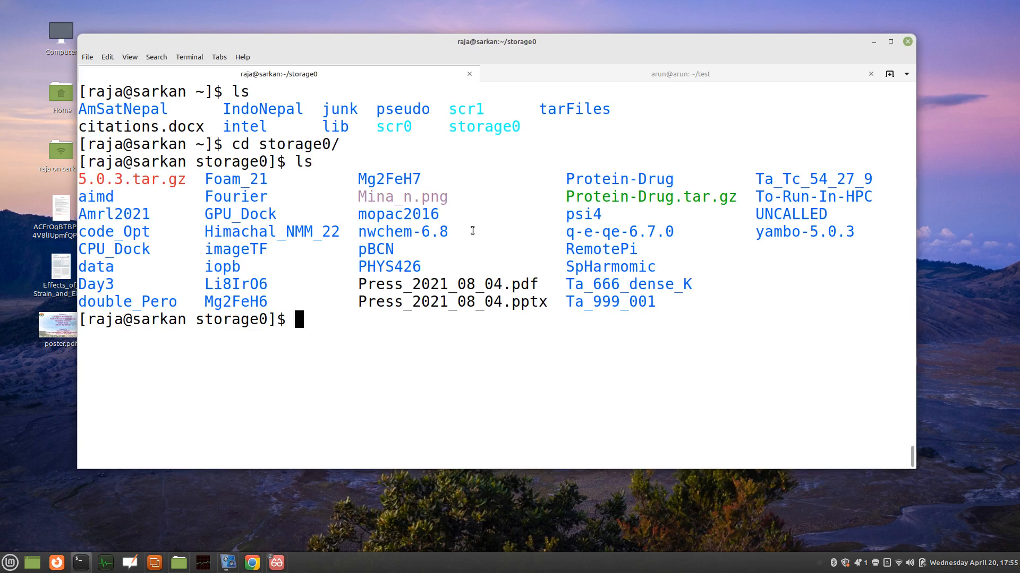
mouse_move(357, 346)
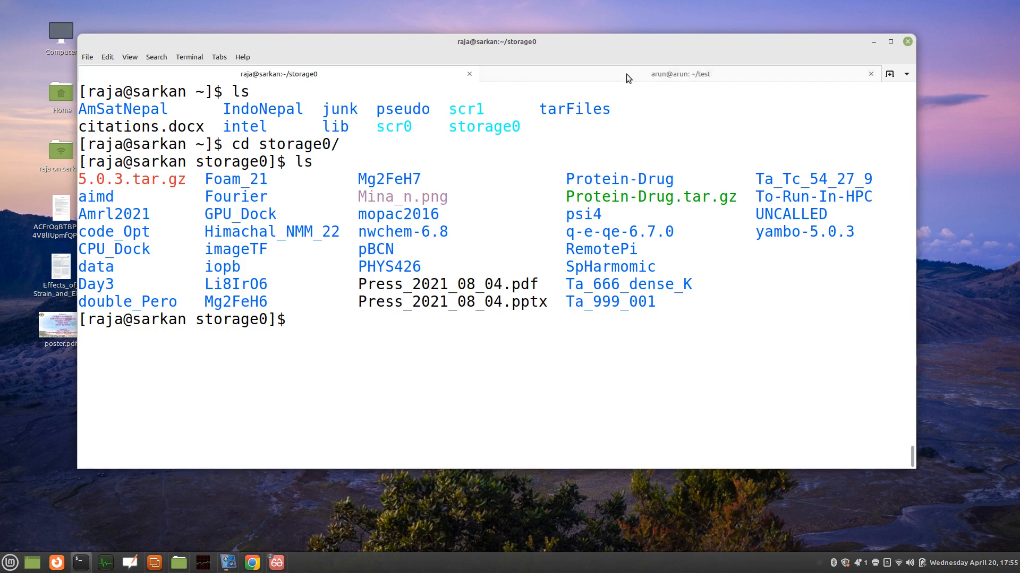
In the local test session, compose scp -r volume raja@sarkan: for the upload.
click(680, 73)
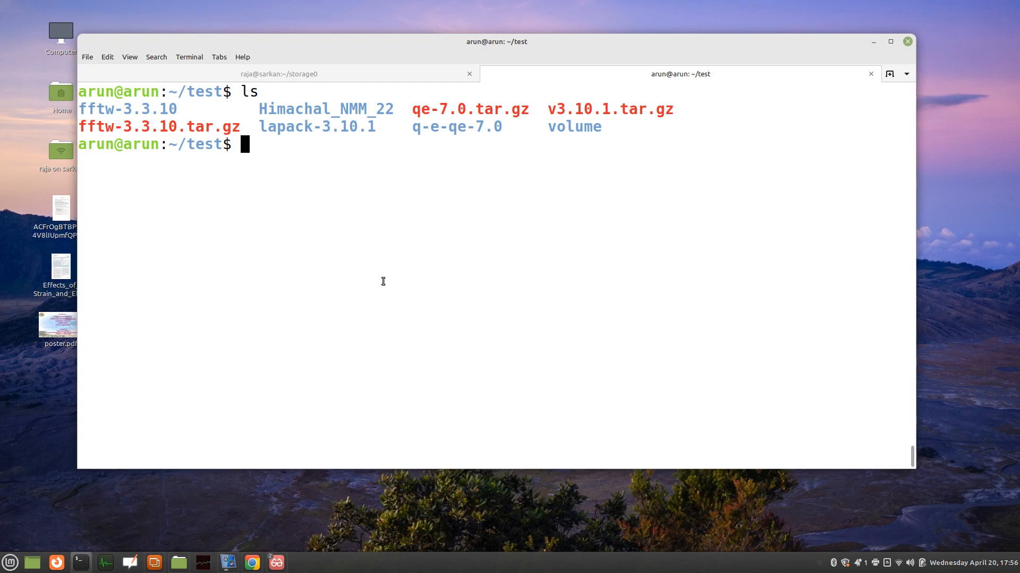
text(scp)
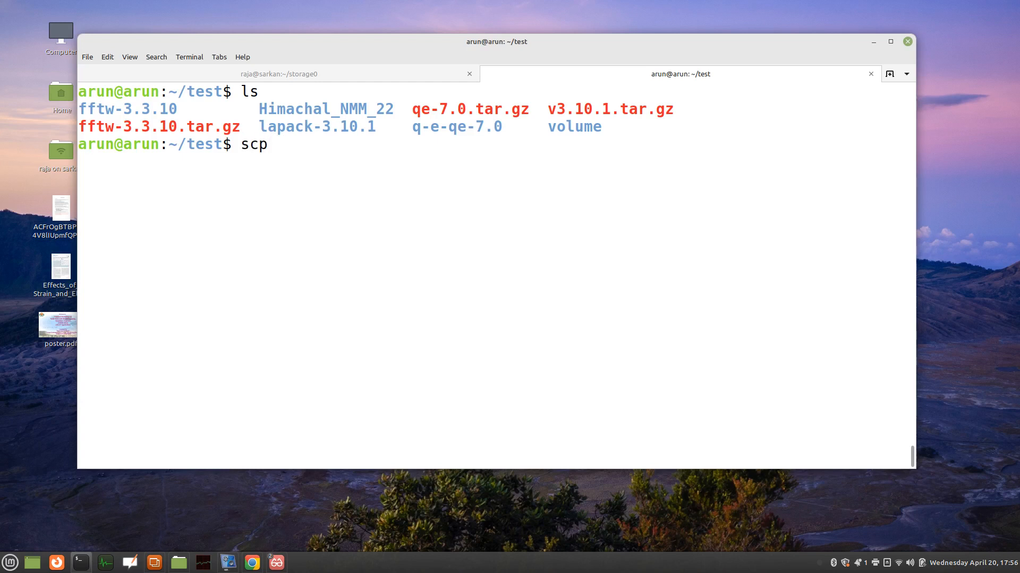
text(-r)
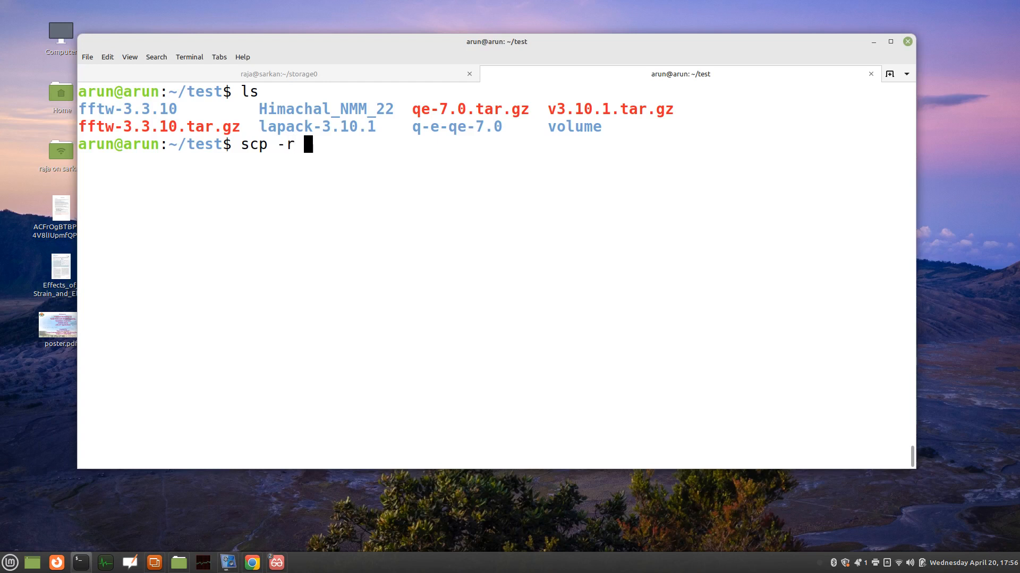
text(volume)
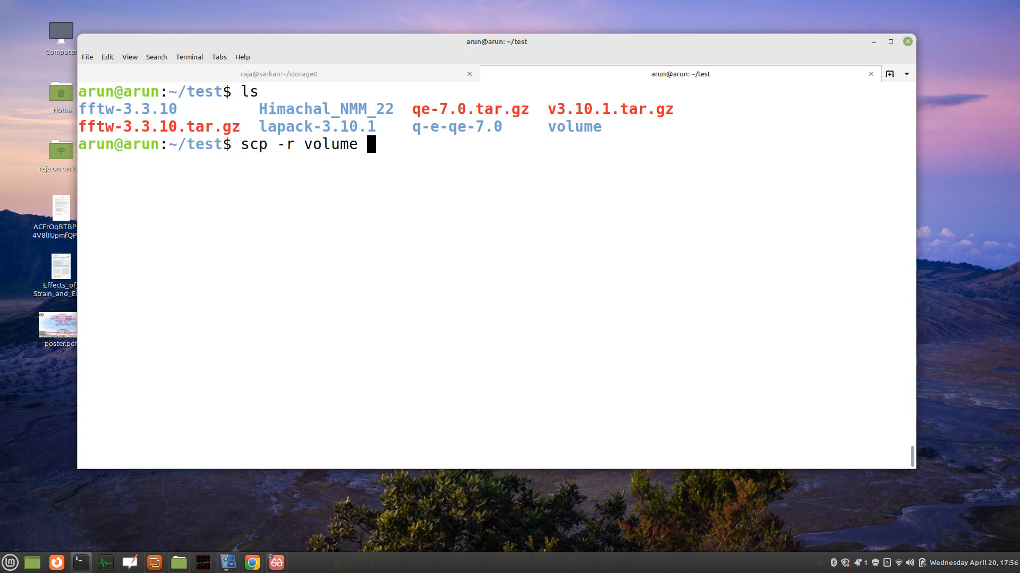
text(raja)
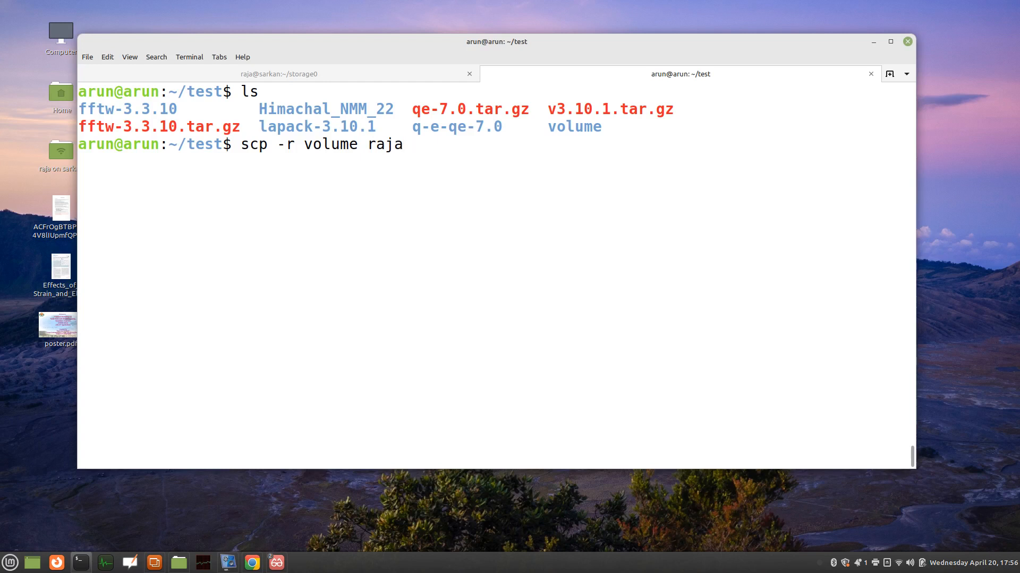
text(@sarka)
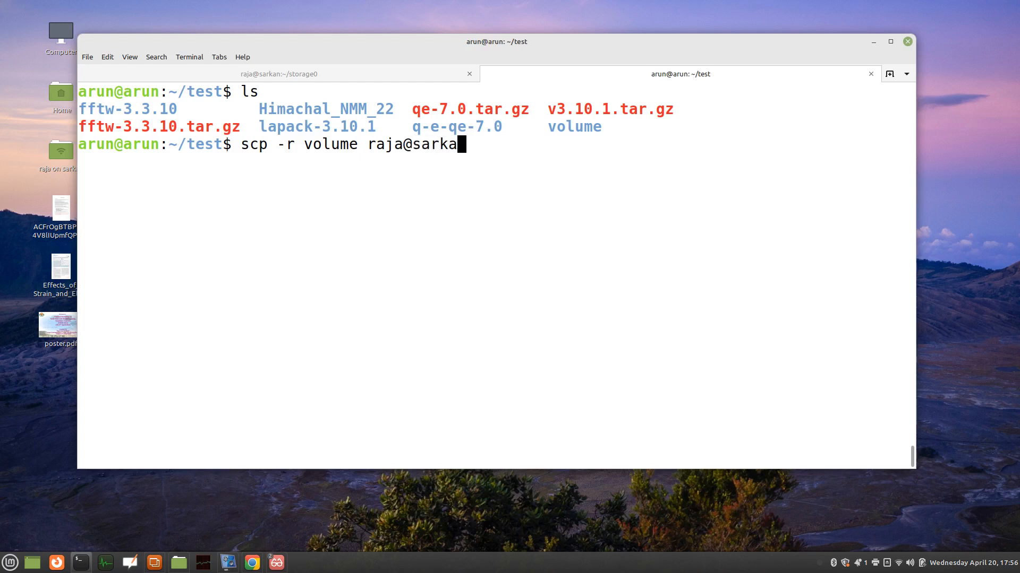
text(n)
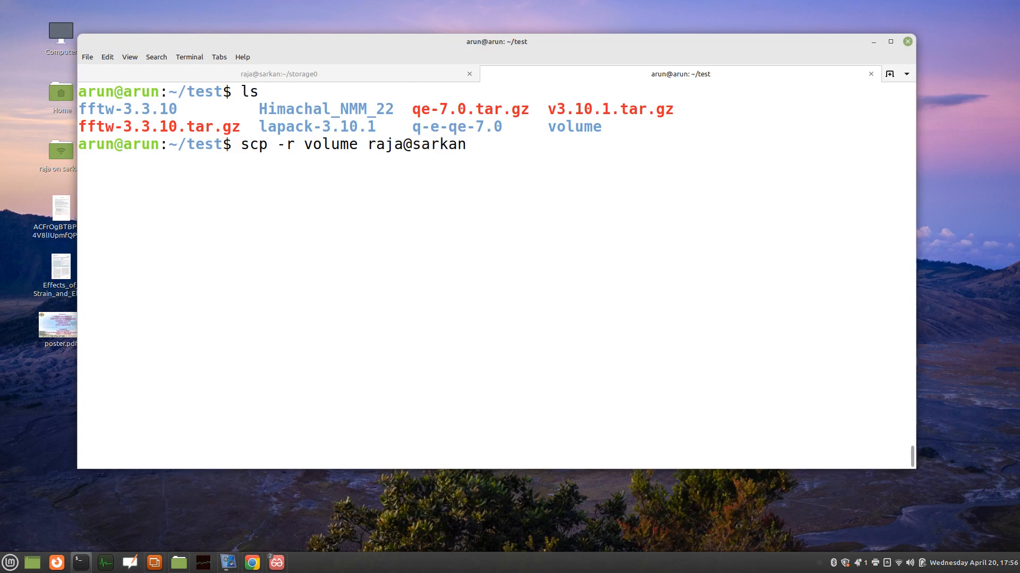
text(:)
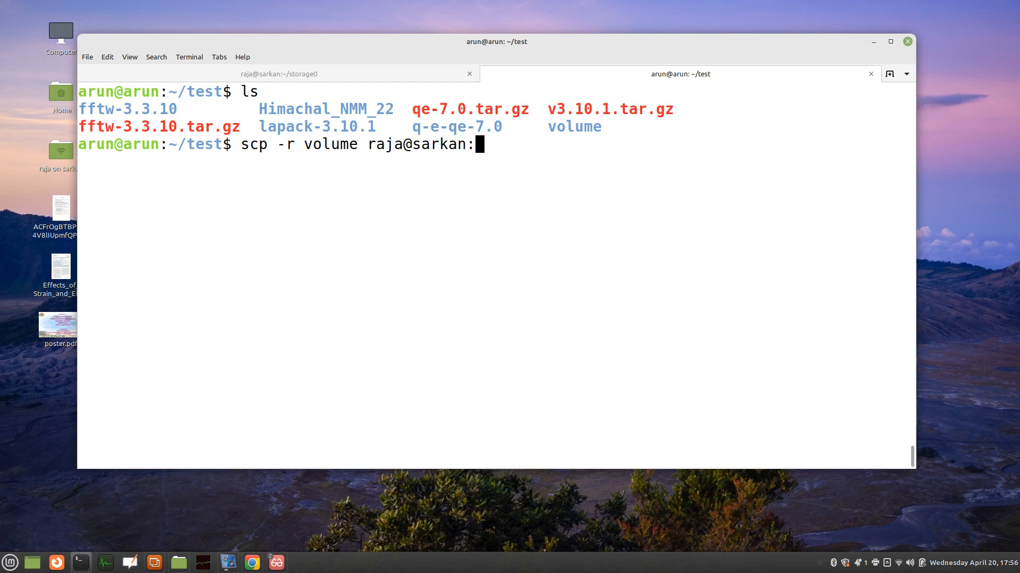
Add the destination path and trim it back to /home/raja/storage0.
text(/home/raja/storage0/Day3/Himachal_NMM_22)
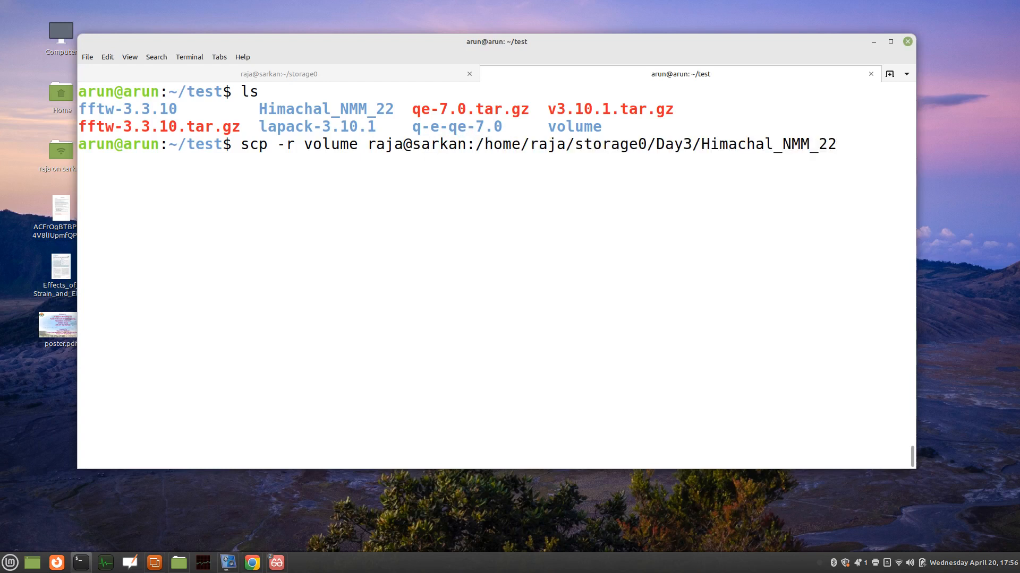
key(BackSpace)
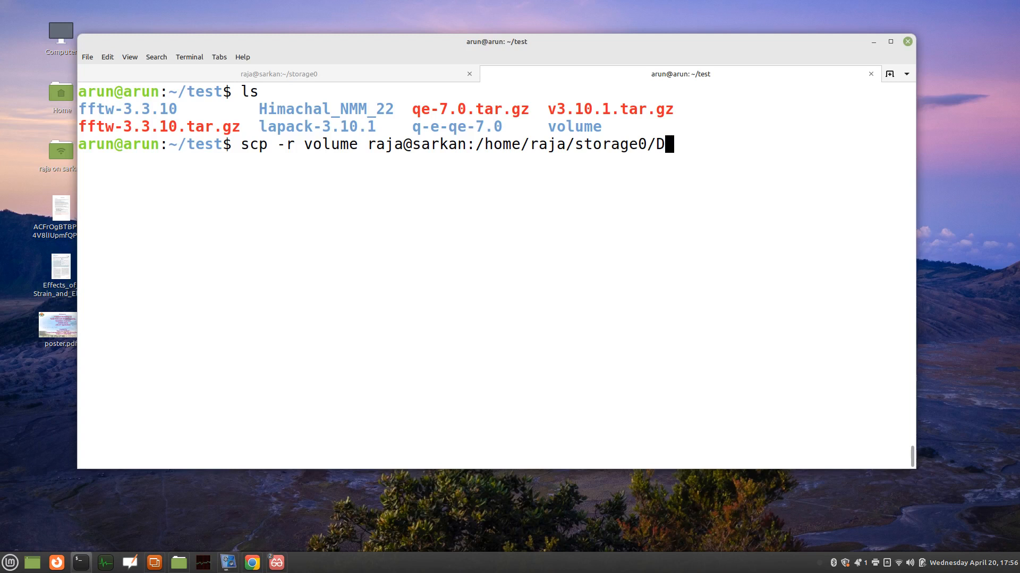
key(BackSpace)
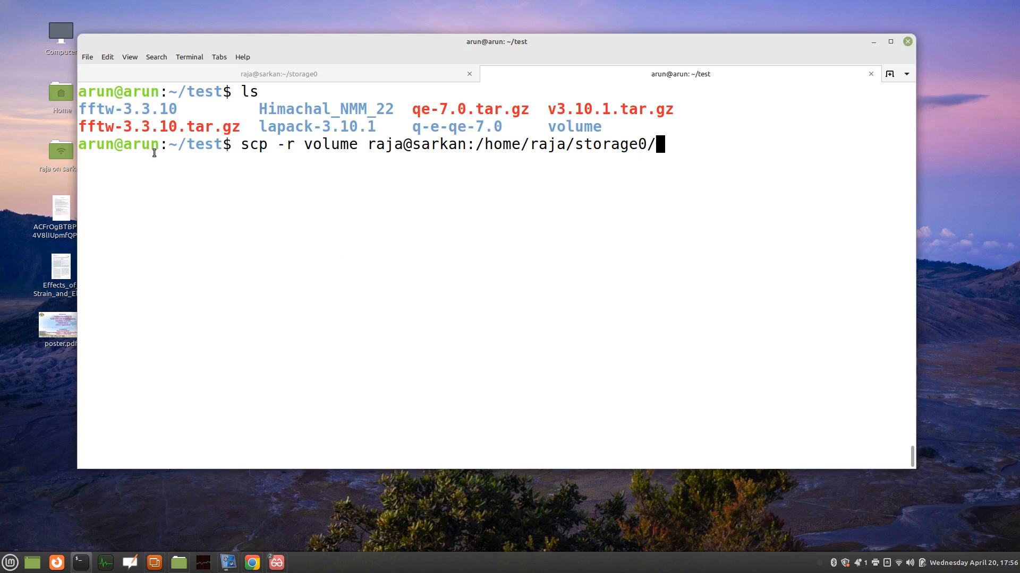
click(277, 73)
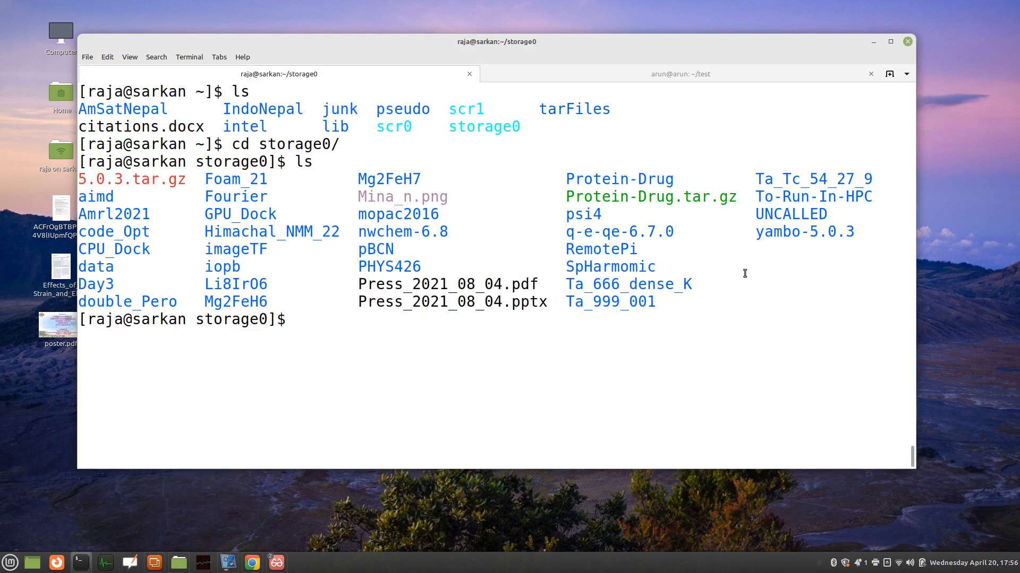
text(pwd)
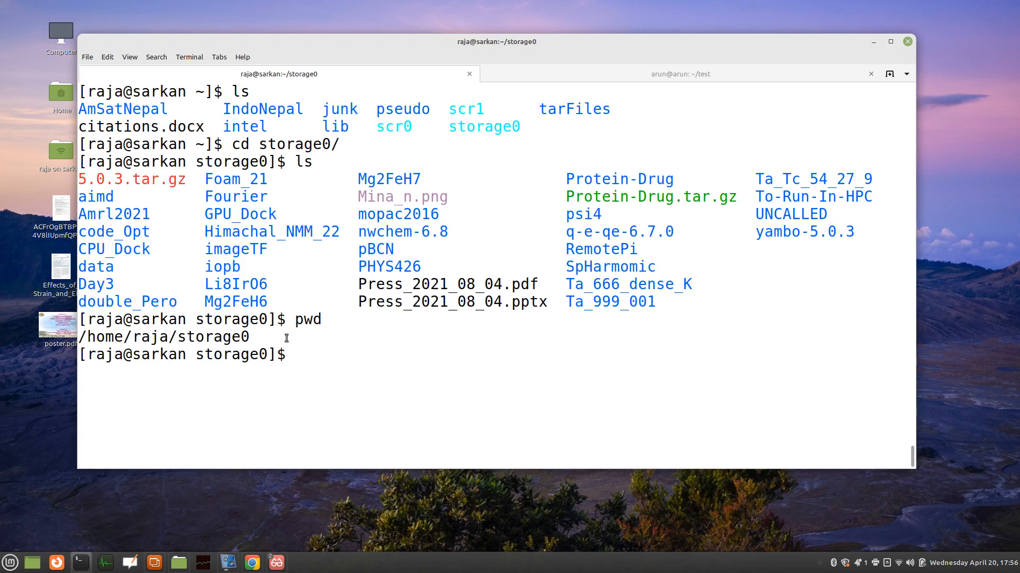
click(680, 73)
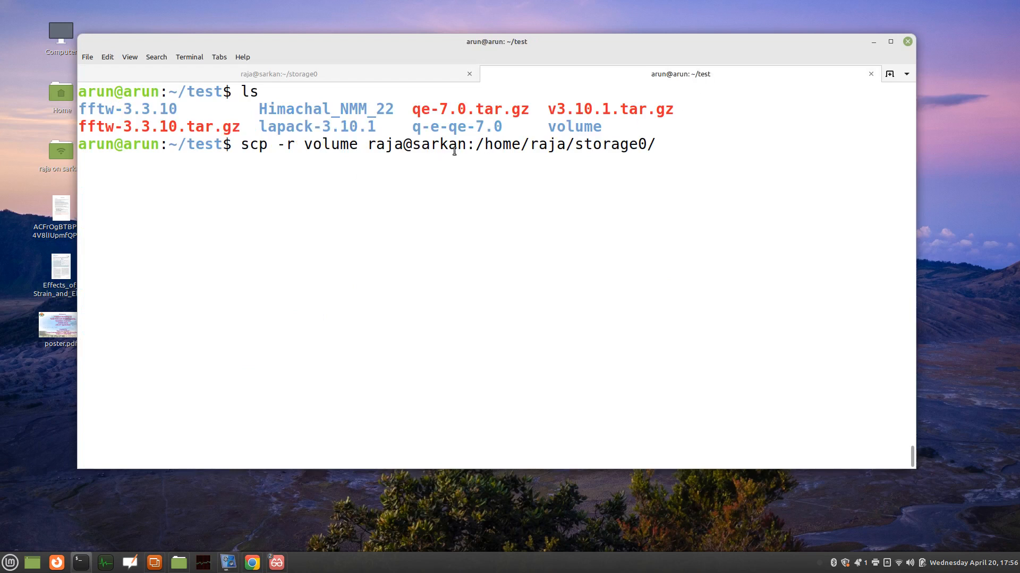
Run the scp upload of volume's scf files to storage0 until every transfer reaches 100%.
drag(484, 143, 656, 143)
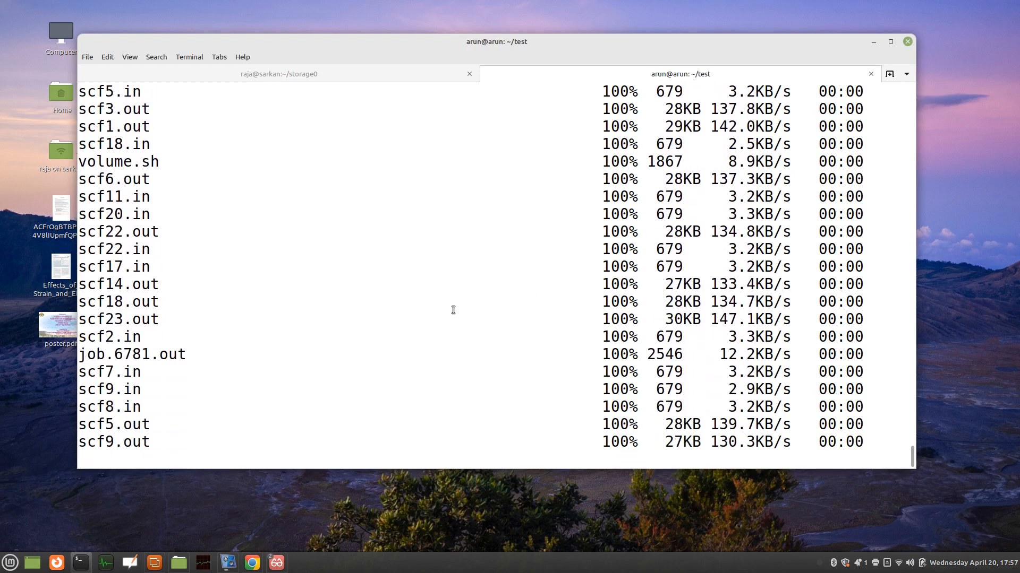
scroll(down, 3)
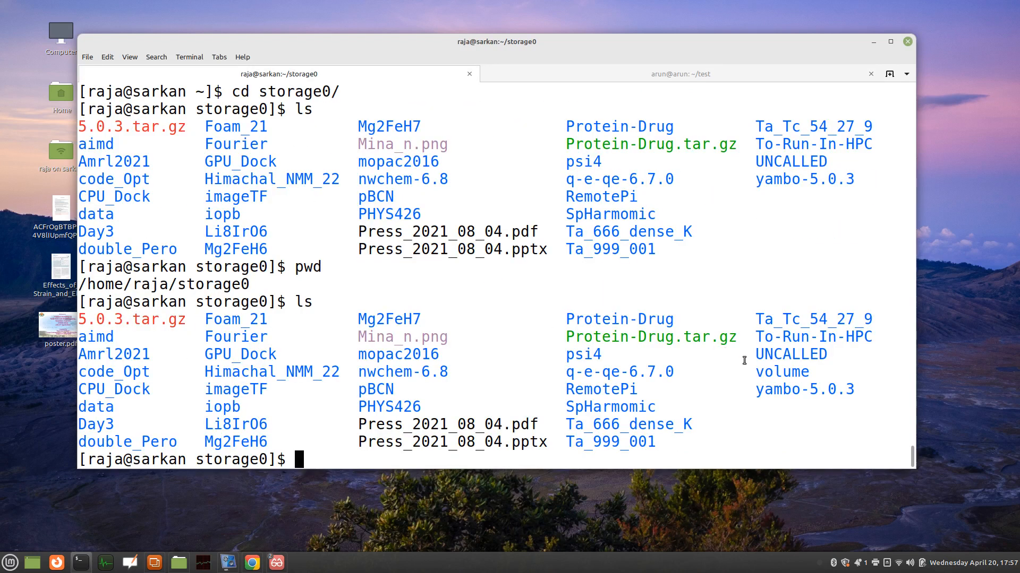
Highlight the newly uploaded volume folder in the storage0 listing on sarkan.
double_click(782, 371)
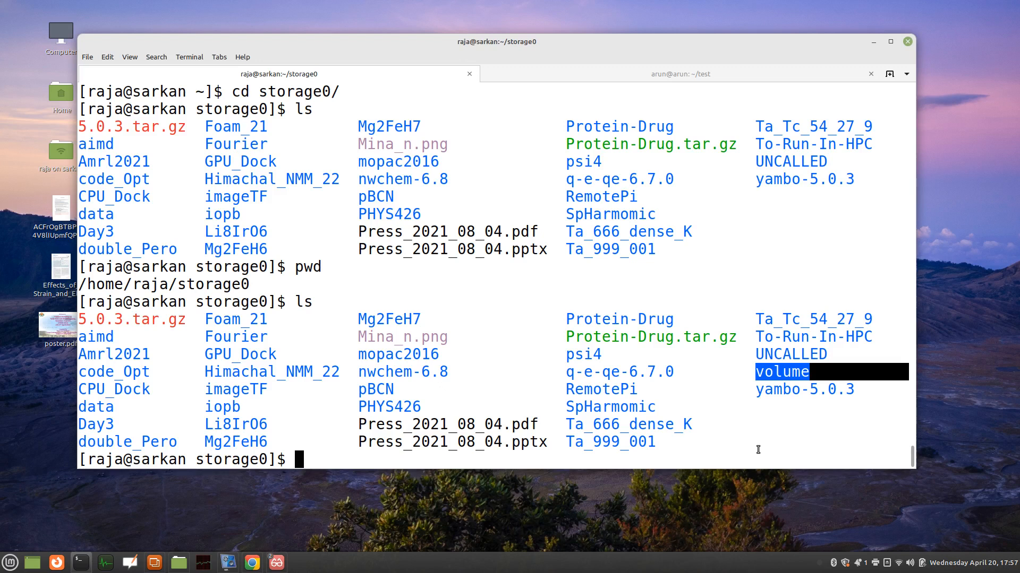
mouse_move(748, 445)
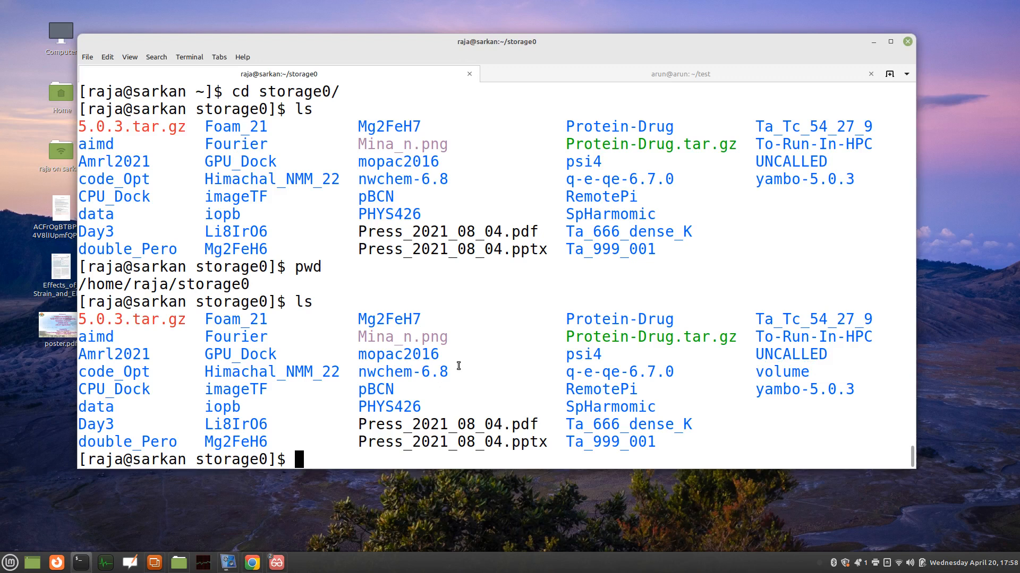
mouse_move(450, 368)
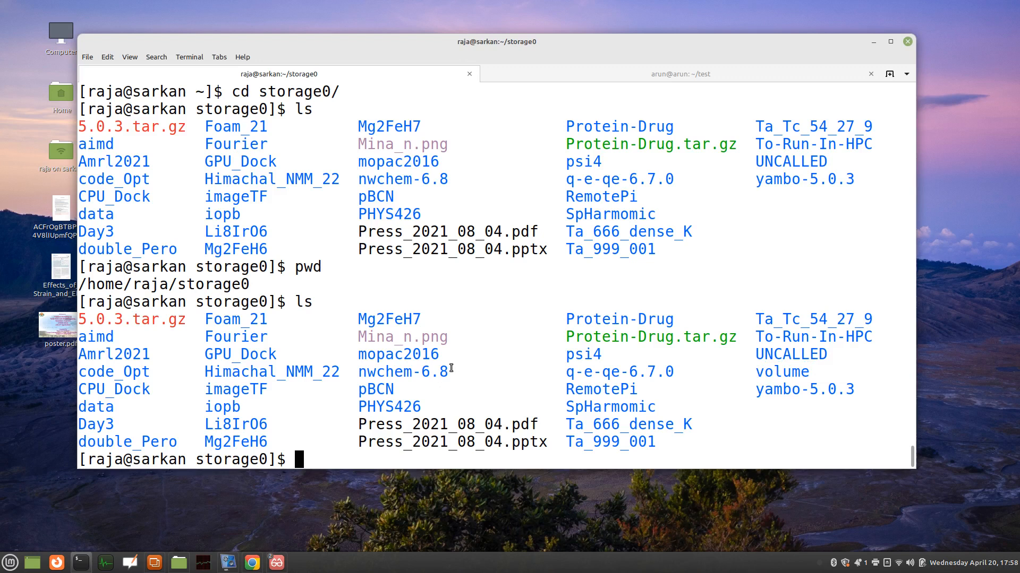
mouse_move(438, 367)
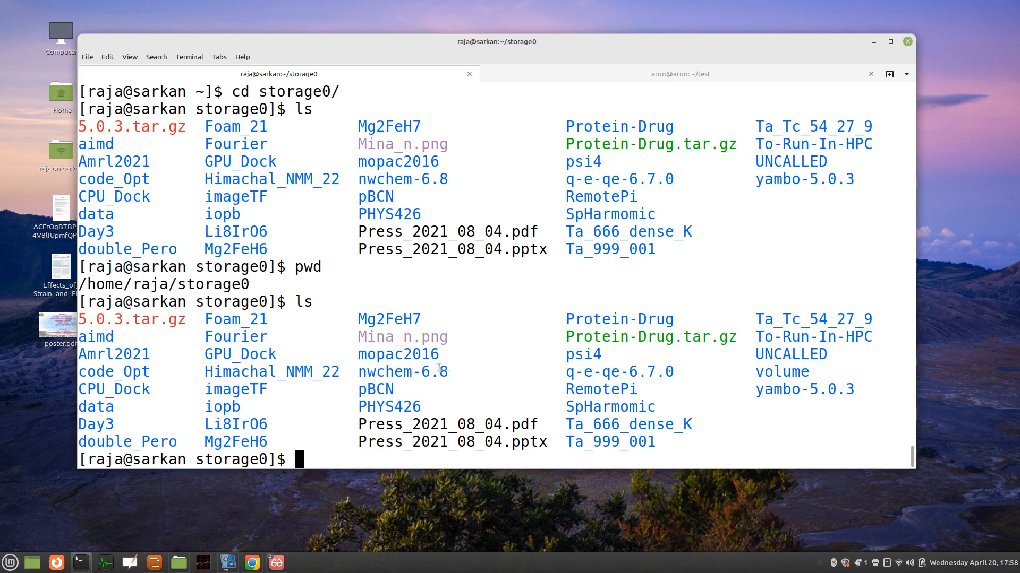